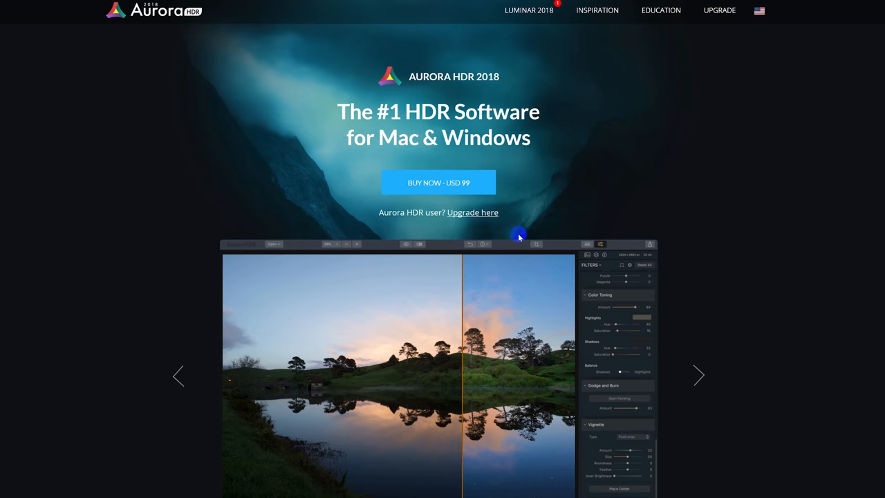
pyautogui.moveTo(376, 225)
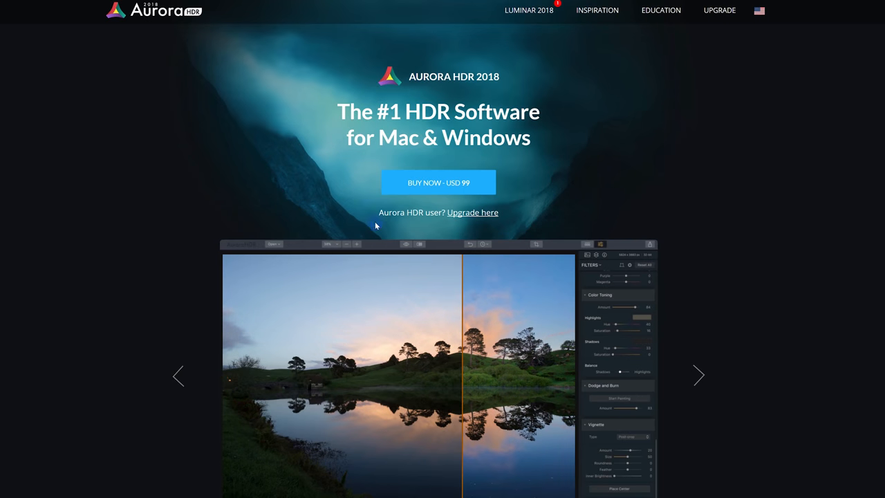
# - Drag the showcase before/after slider, then cycle three examples to the mountain lake photo
pyautogui.scroll(-3)
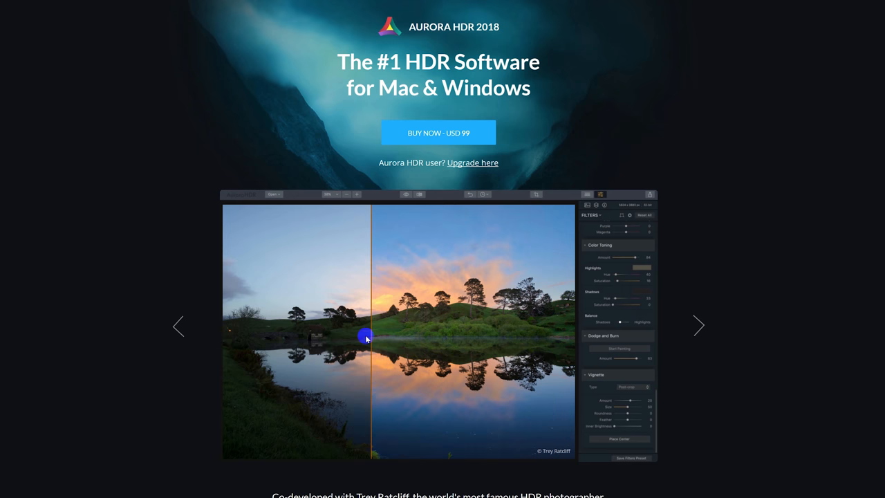
pyautogui.moveTo(366, 338); pyautogui.dragTo(534, 346)
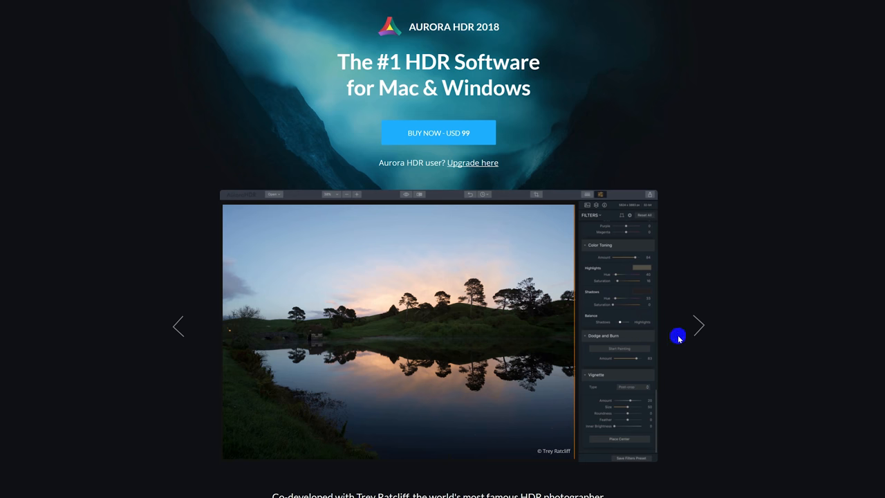
pyautogui.click(698, 326)
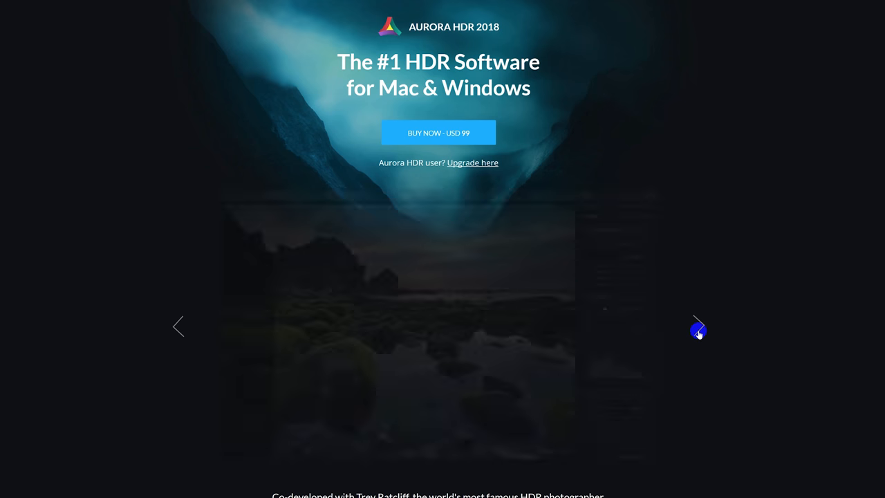
pyautogui.click(698, 329)
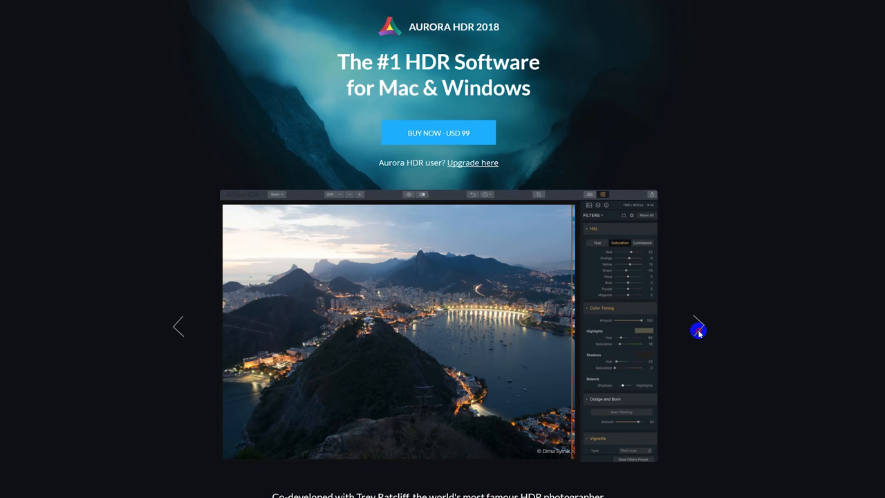
pyautogui.click(697, 326)
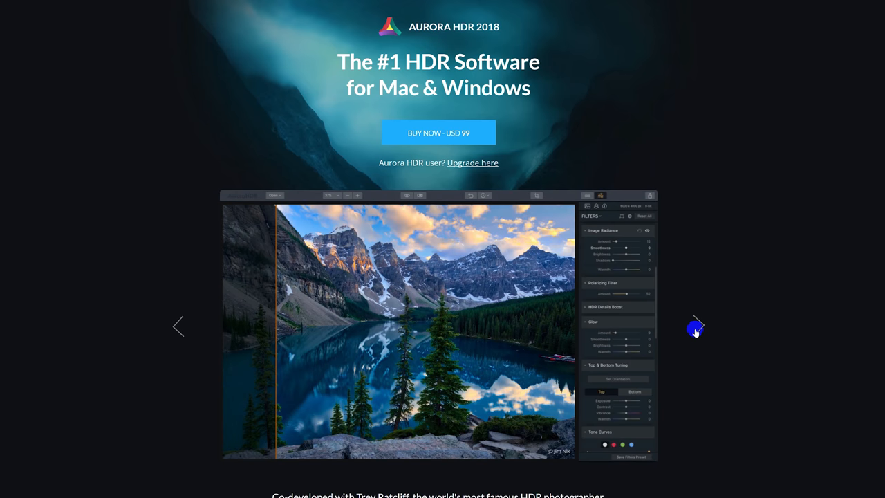
# - Scroll down and browse five sets of exposure brackets on the tone-mapping carousel
pyautogui.scroll(-3)
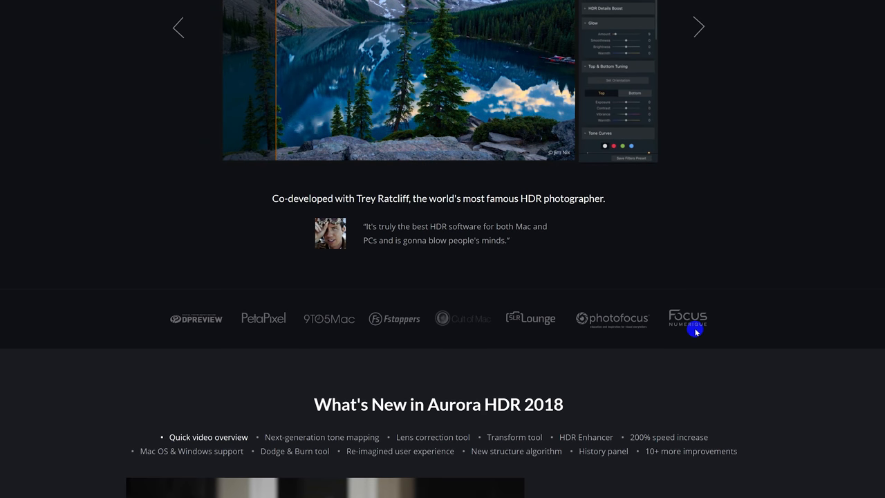
pyautogui.scroll(-3)
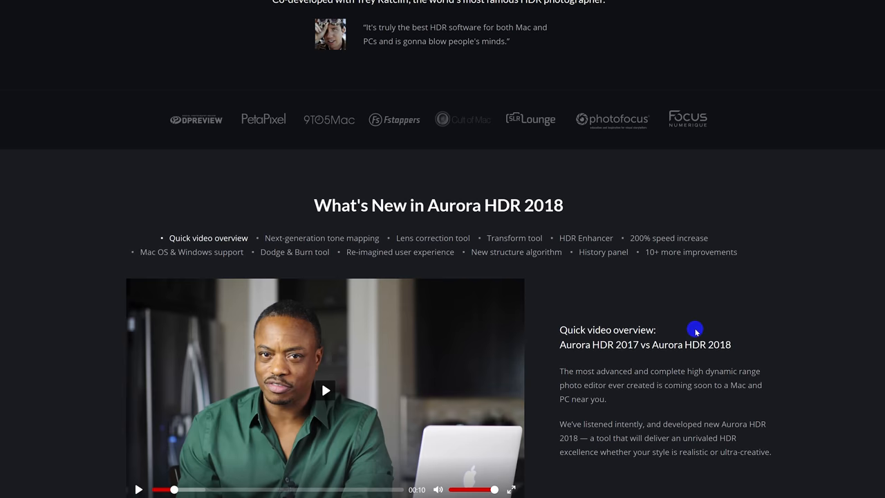
pyautogui.scroll(-3)
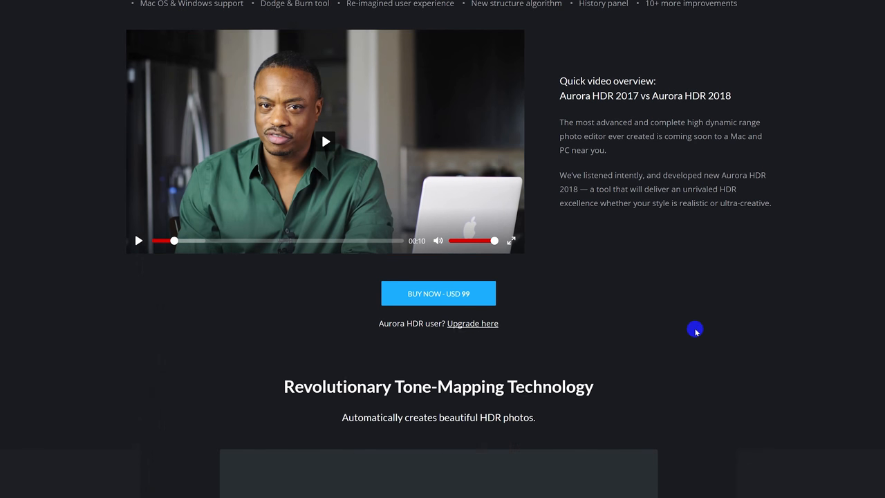
pyautogui.scroll(-3)
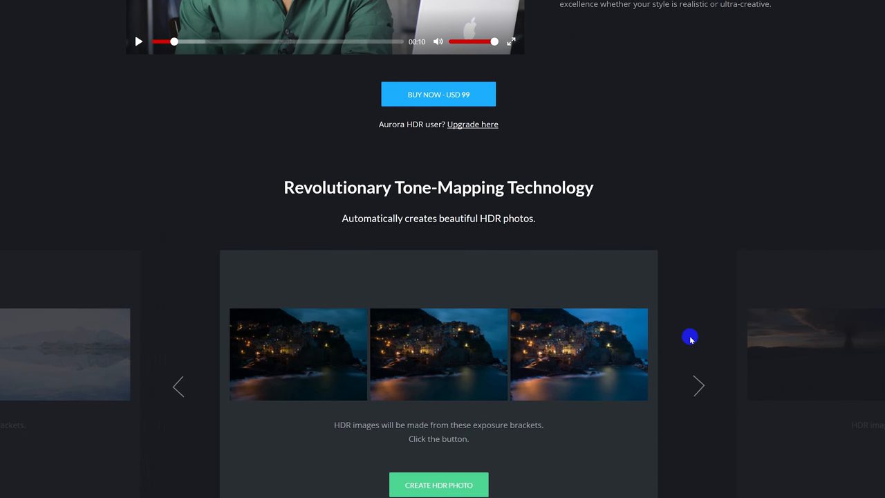
pyautogui.click(698, 385)
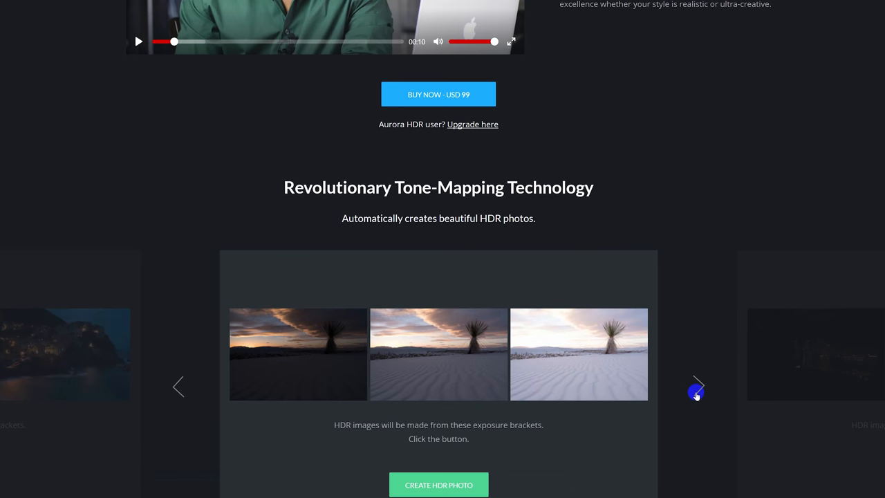
pyautogui.click(696, 386)
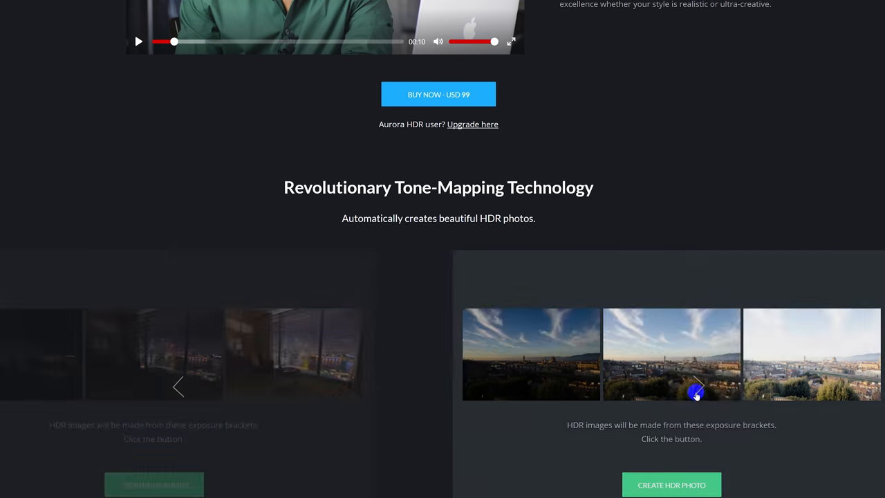
pyautogui.click(697, 386)
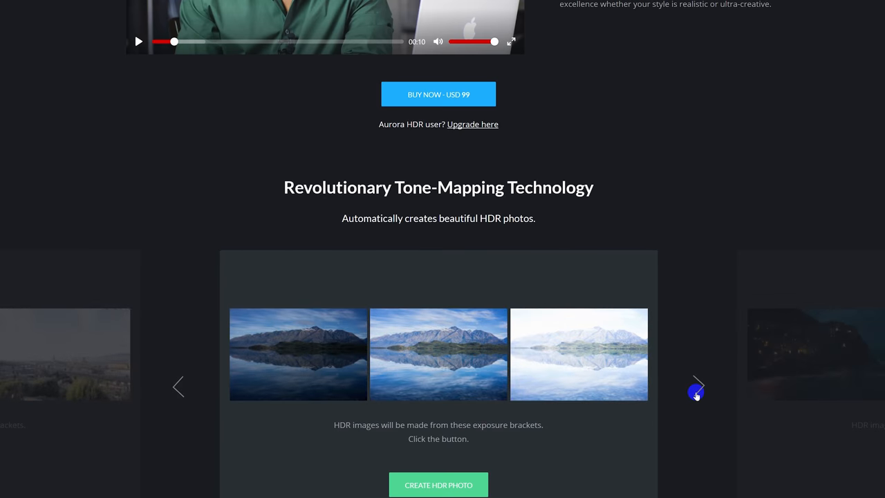
pyautogui.click(697, 386)
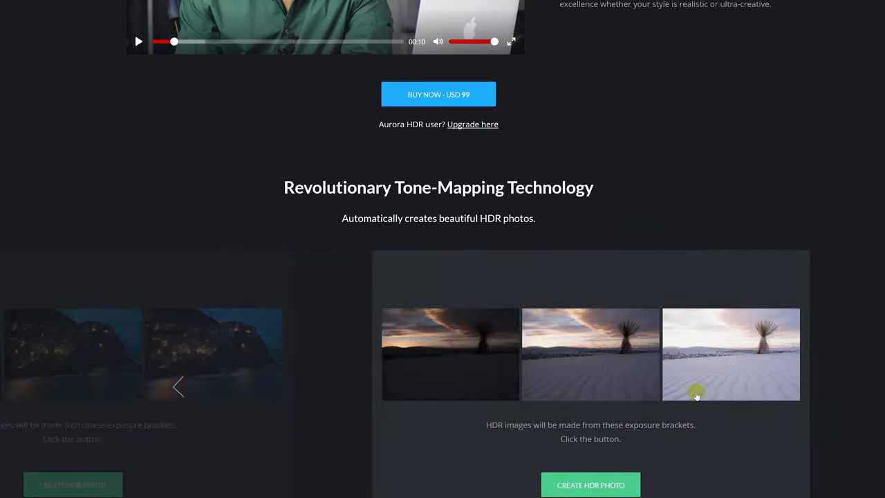
pyautogui.click(696, 385)
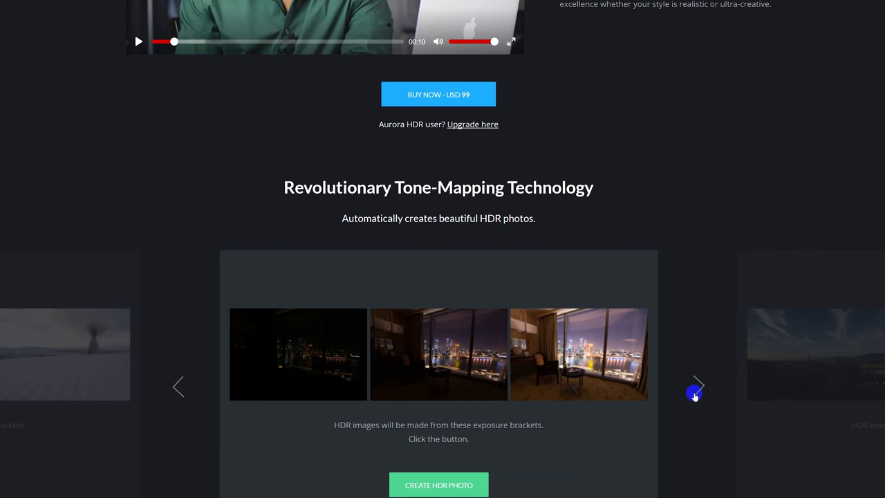
# - Advance the Natural or Extreme HDR comparison to the rocky beach scene
pyautogui.scroll(-3)
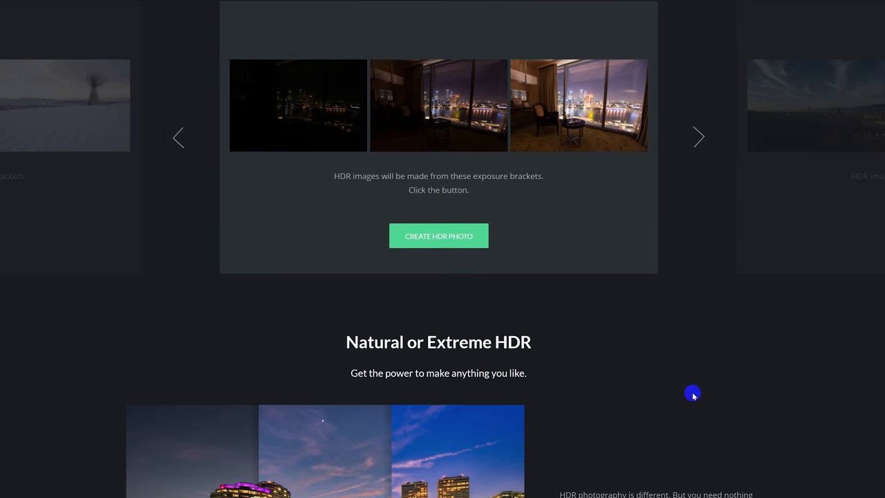
pyautogui.scroll(-3)
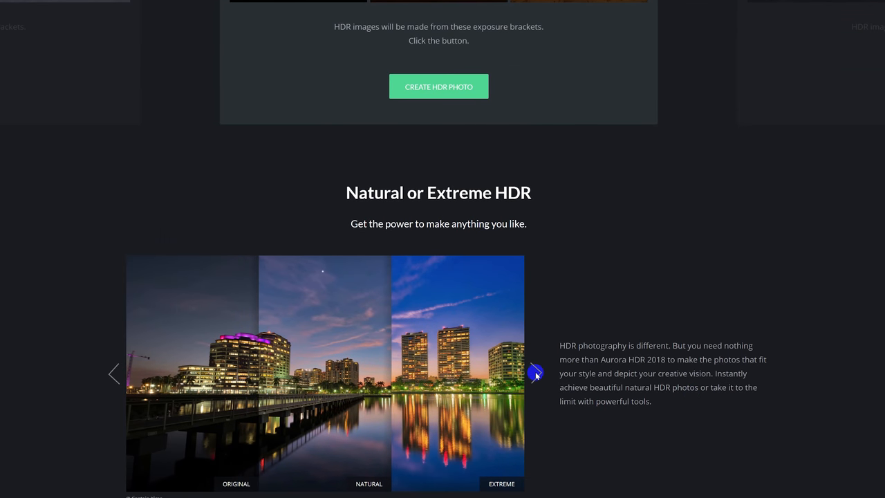
pyautogui.click(536, 373)
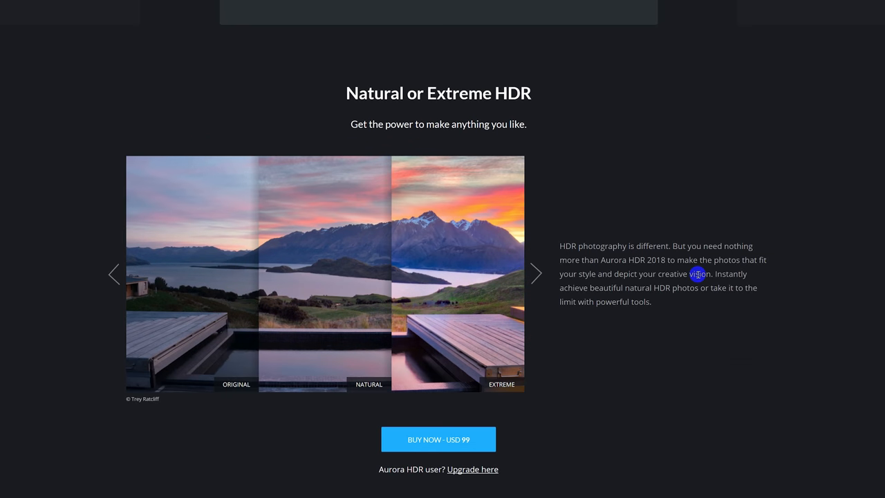
pyautogui.click(535, 273)
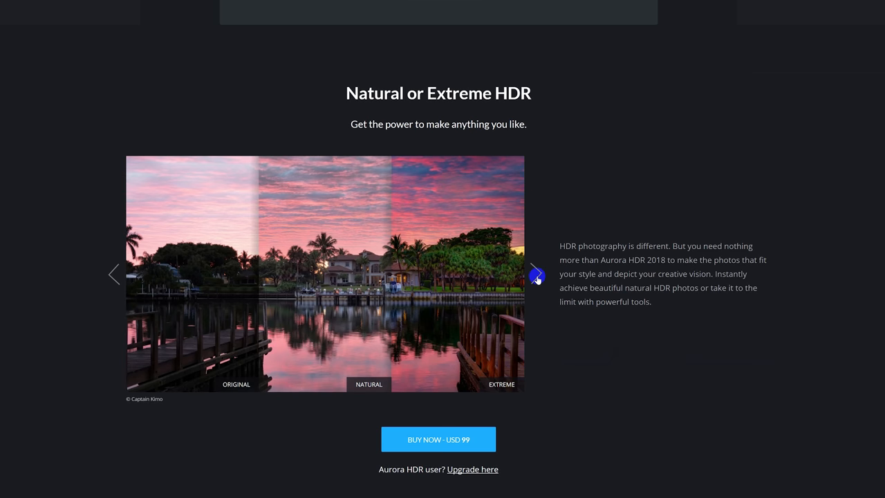
pyautogui.click(536, 273)
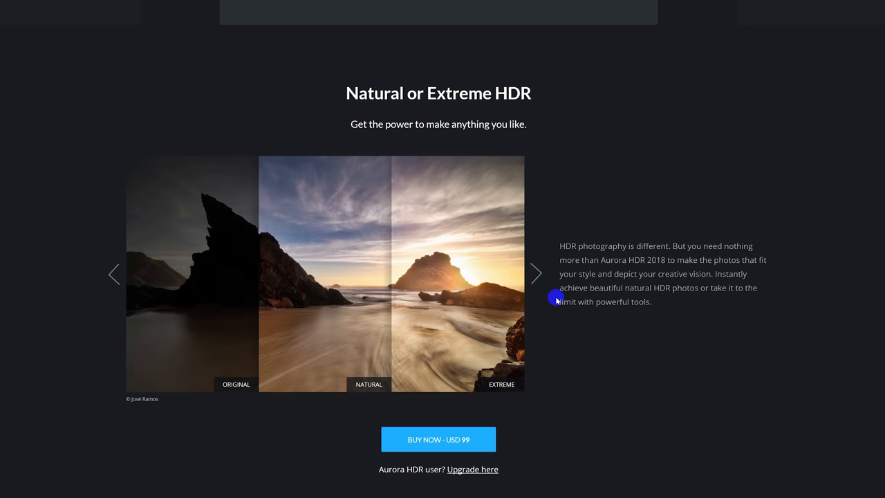
# - Scroll to Innovative User Interface and click through six screenshots to the blue-scooter street
pyautogui.scroll(-3)
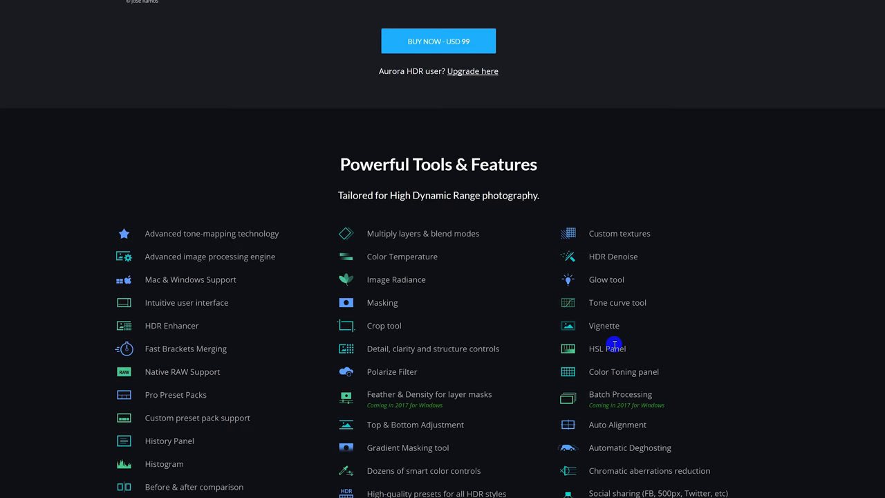
pyautogui.scroll(-3)
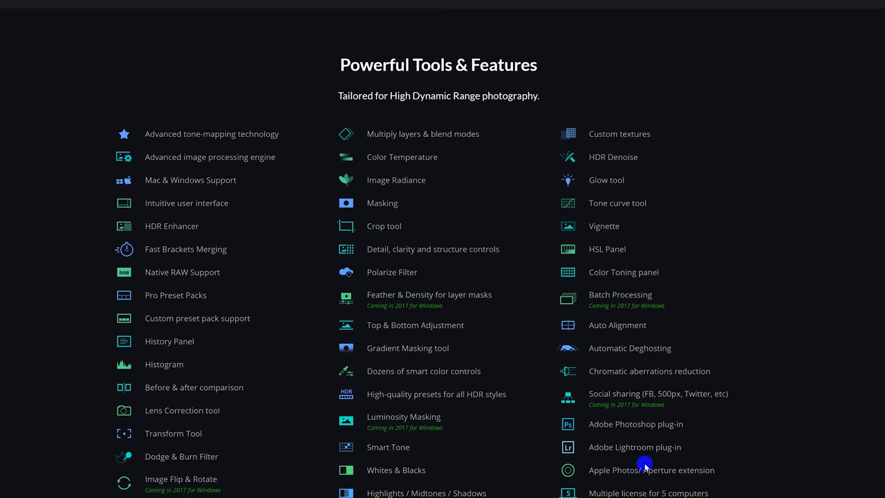
pyautogui.scroll(-3)
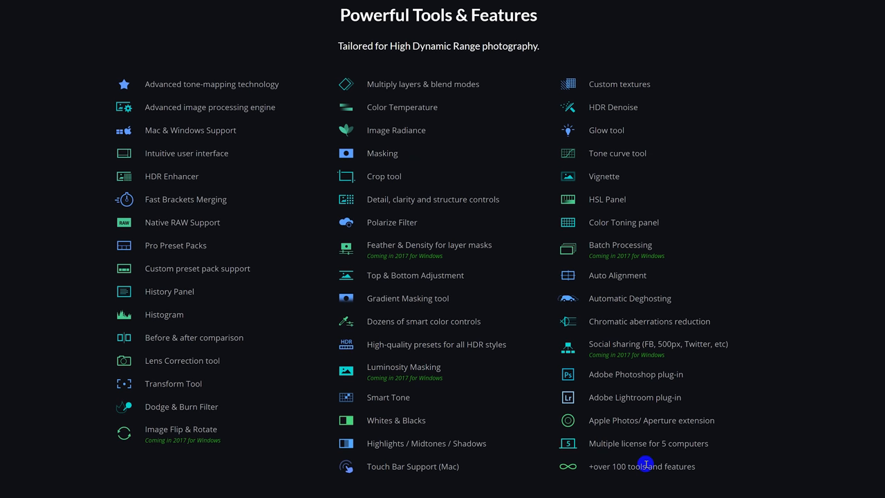
pyautogui.scroll(-3)
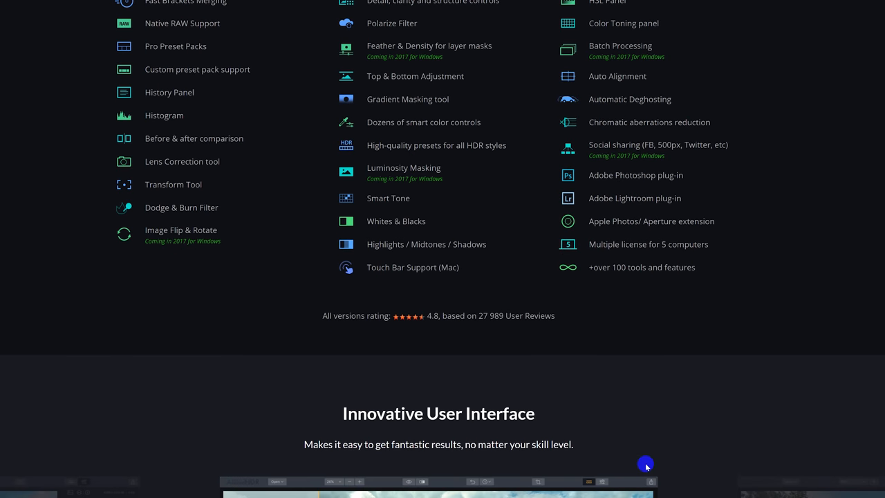
pyautogui.scroll(-3)
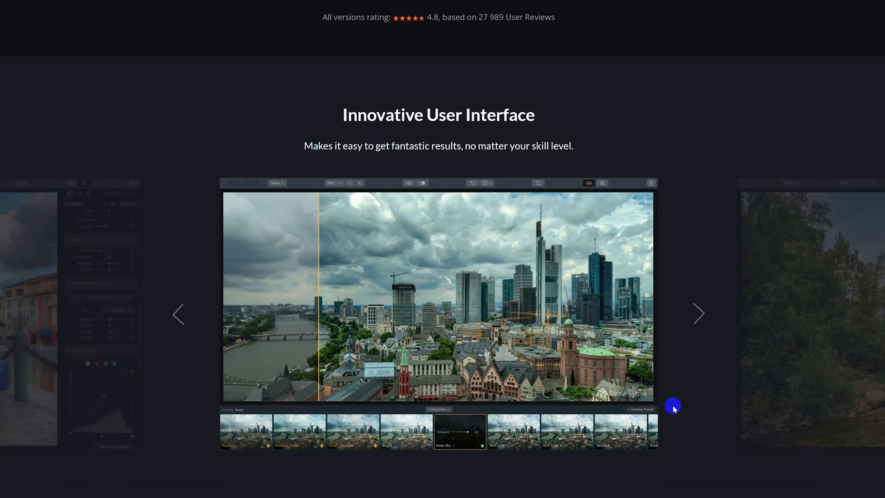
pyautogui.click(698, 313)
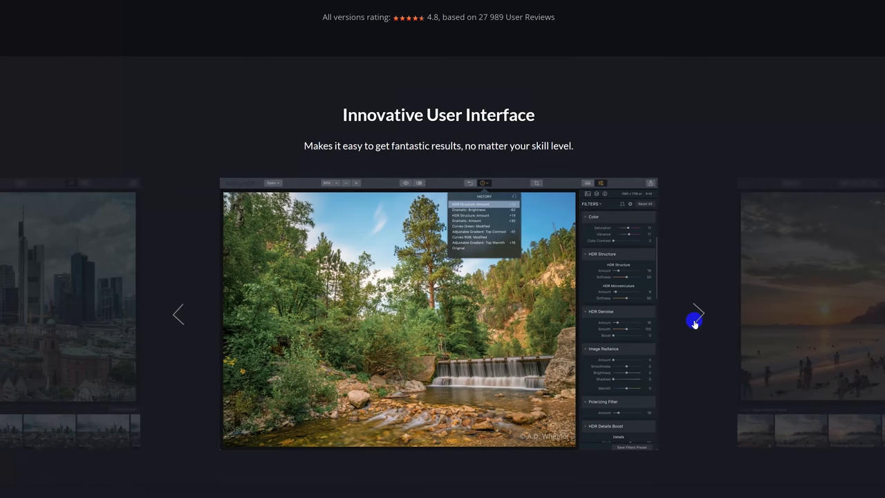
pyautogui.click(697, 313)
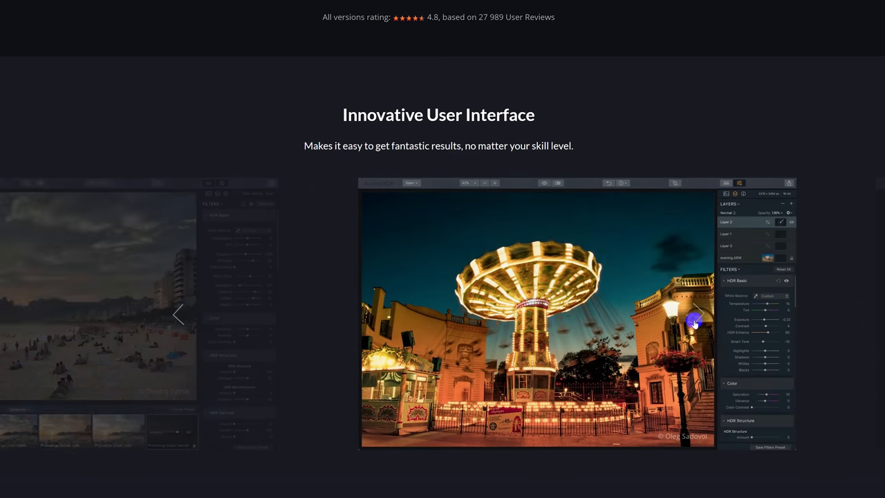
pyautogui.click(696, 313)
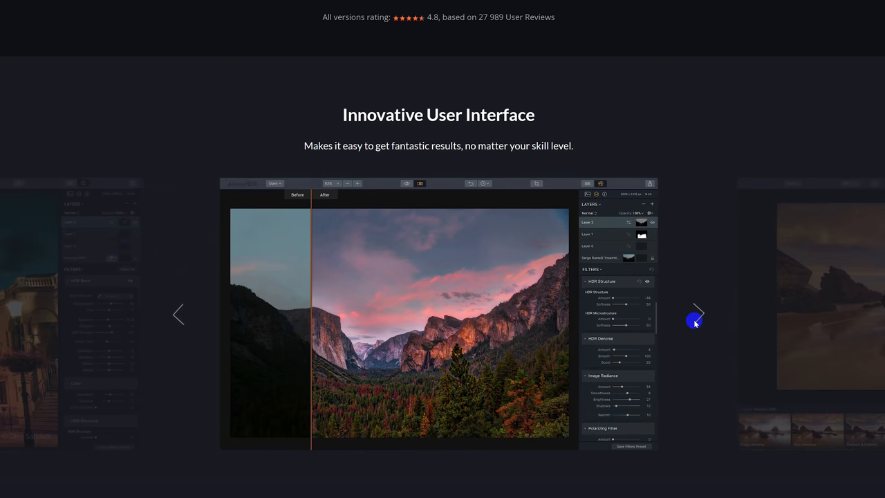
pyautogui.click(697, 311)
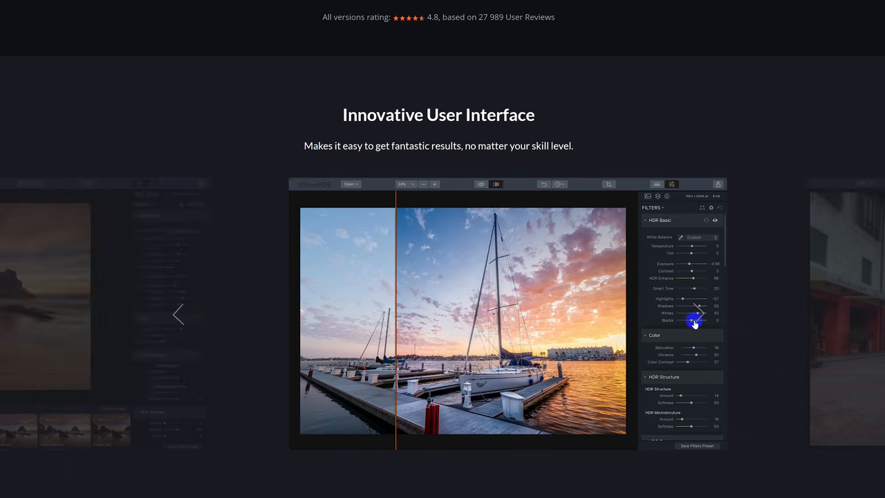
pyautogui.click(696, 319)
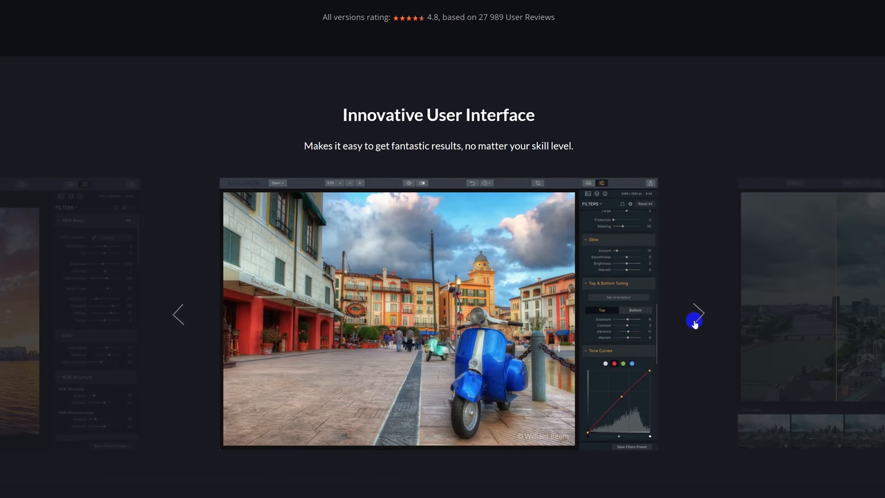
pyautogui.click(695, 318)
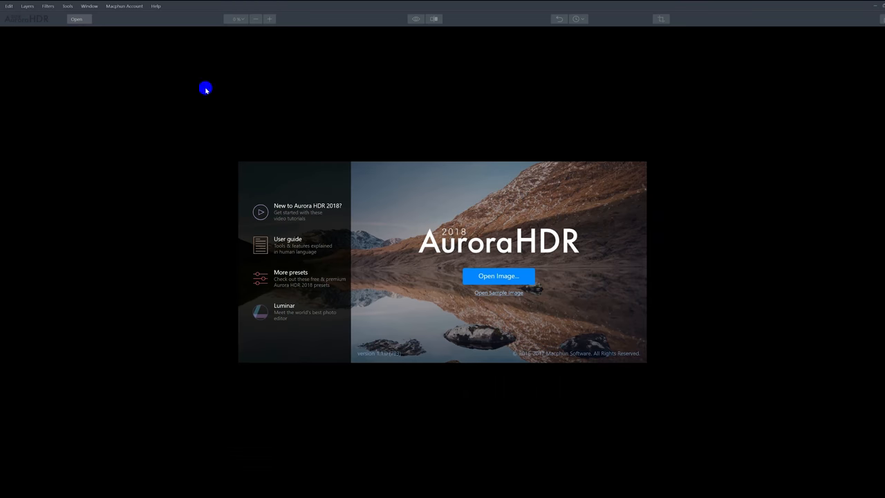
pyautogui.moveTo(370, 379)
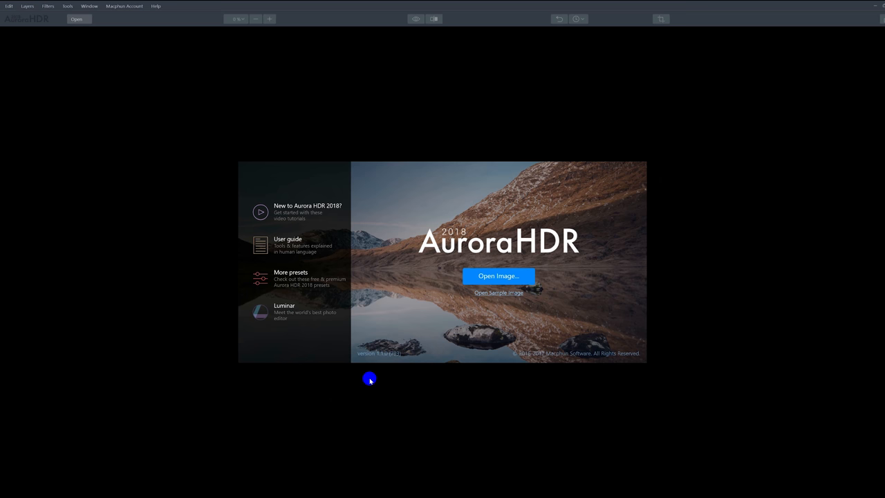
pyautogui.moveTo(405, 381)
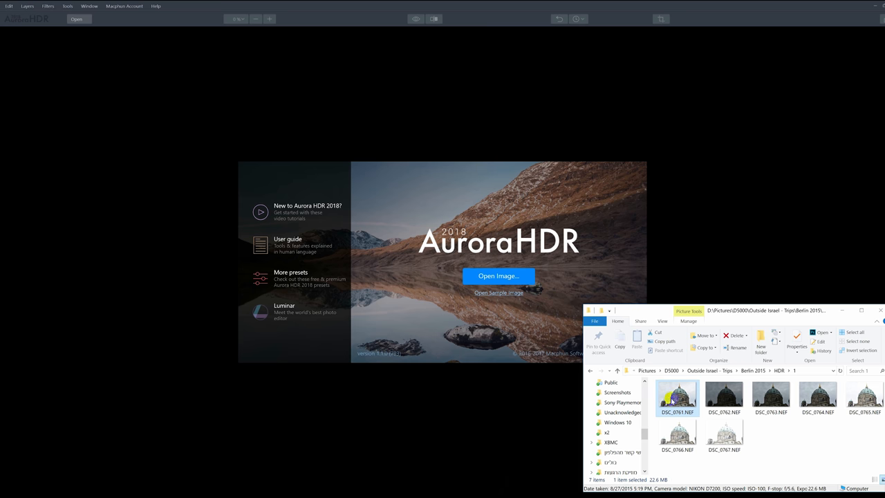
# - Select the DSC_0761–DSC_0765 cathedral brackets and bring them into the Aurora HDR welcome window
pyautogui.click(498, 275)
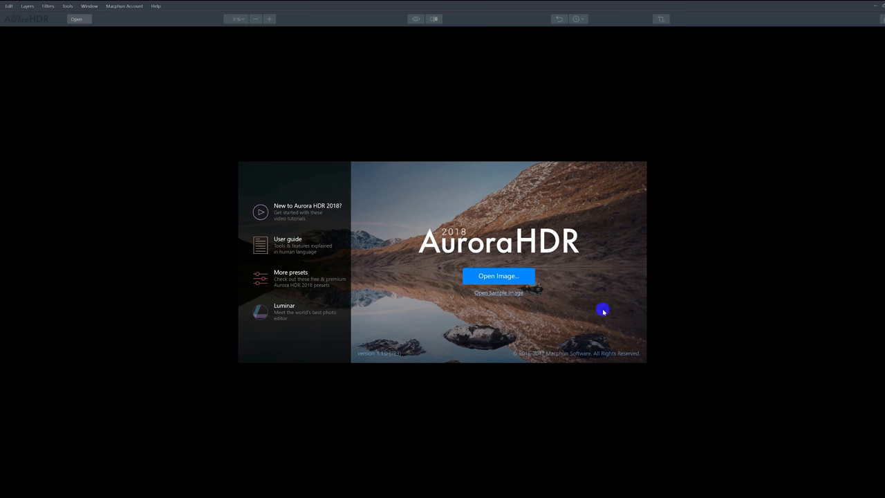
pyautogui.click(497, 275)
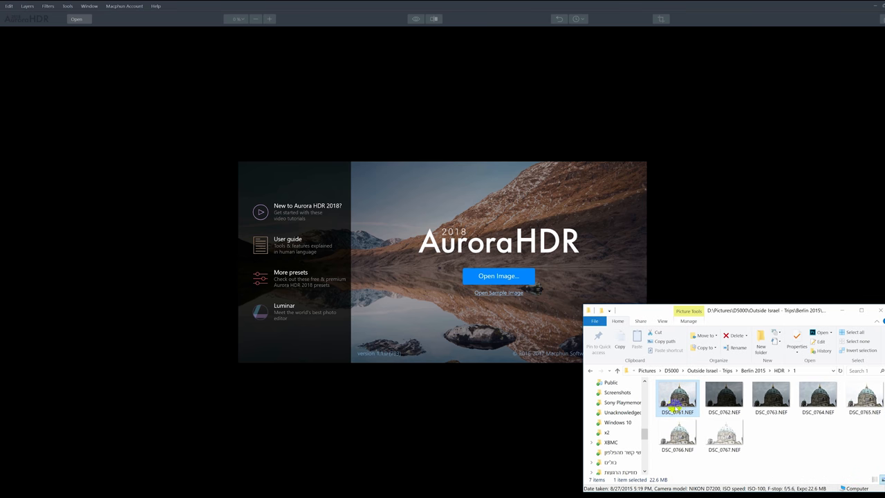
pyautogui.click(862, 398)
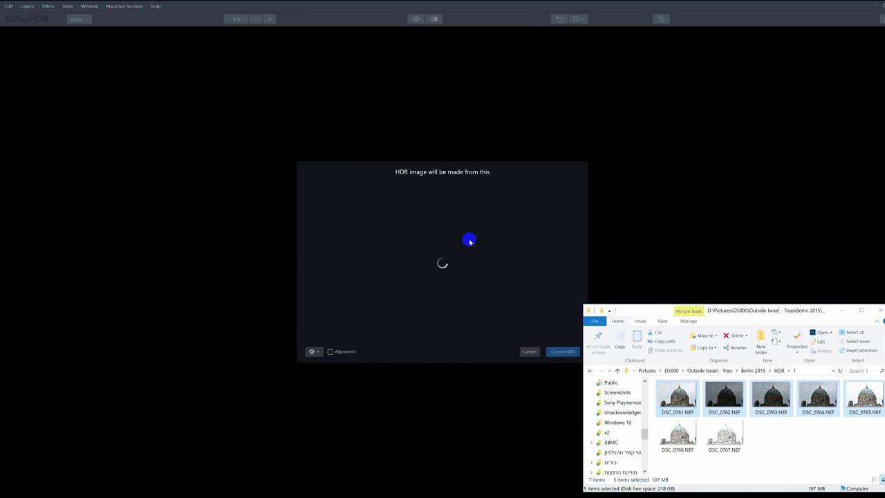
pyautogui.moveTo(528, 262)
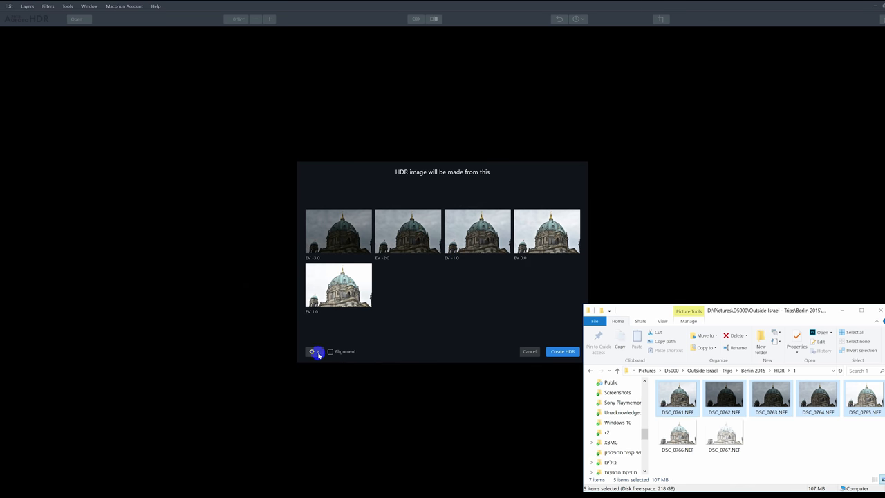
# - Enable Ghost Reduction, Color Denoise and Chromatic Aberration in merge options, then create the HDR
pyautogui.click(312, 351)
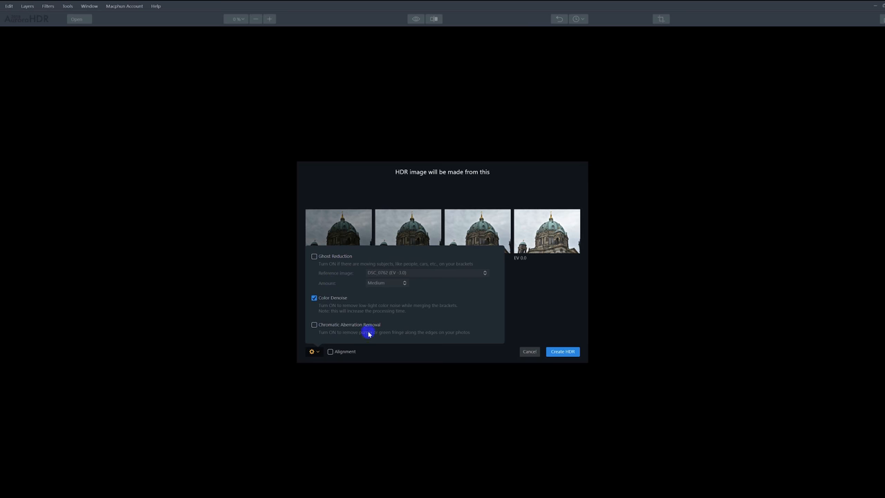
pyautogui.click(561, 351)
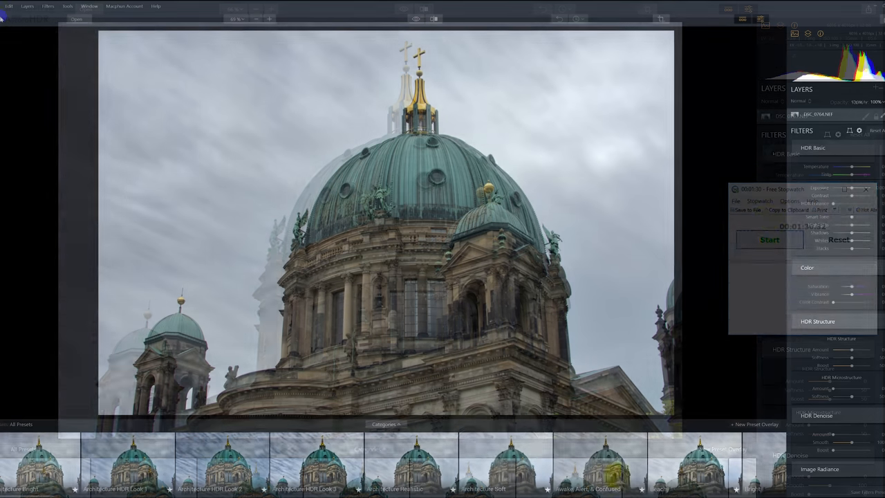
pyautogui.click(865, 189)
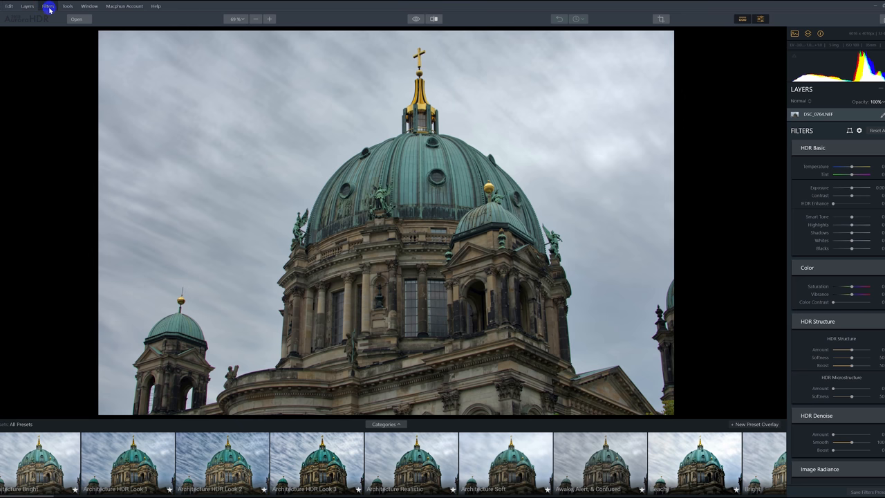
pyautogui.moveTo(156, 7)
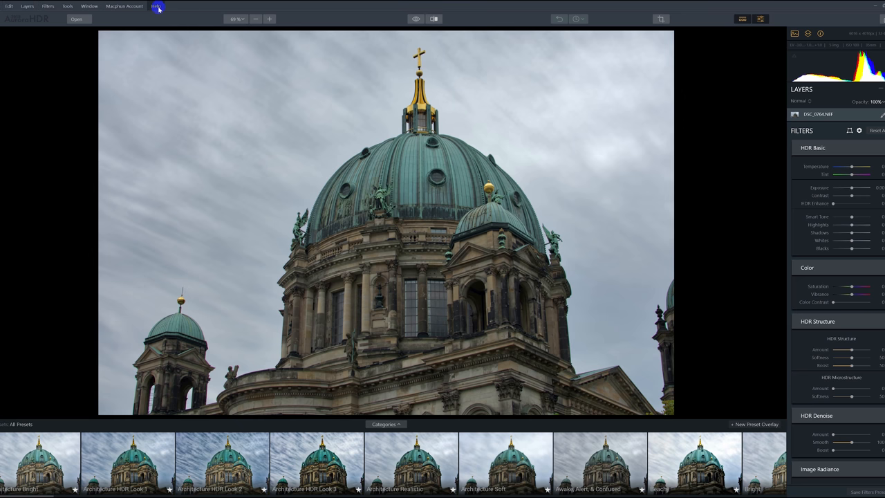
pyautogui.moveTo(86, 22)
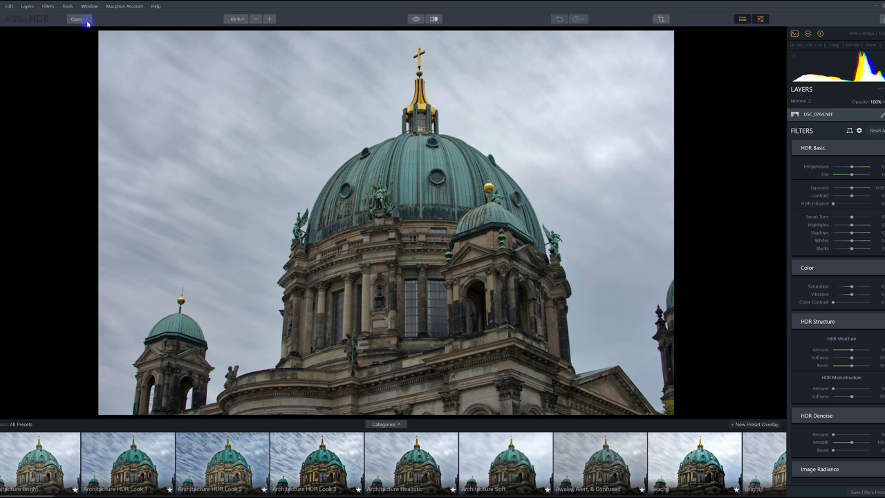
pyautogui.click(76, 18)
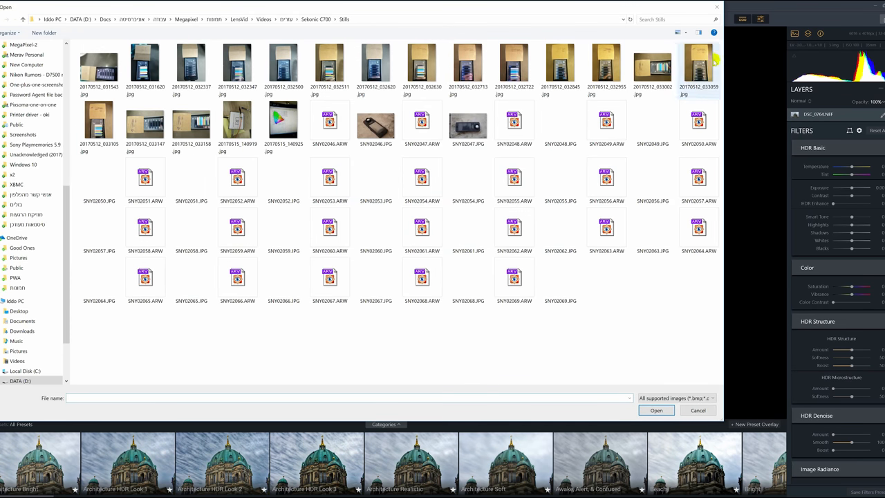
pyautogui.moveTo(635, 47)
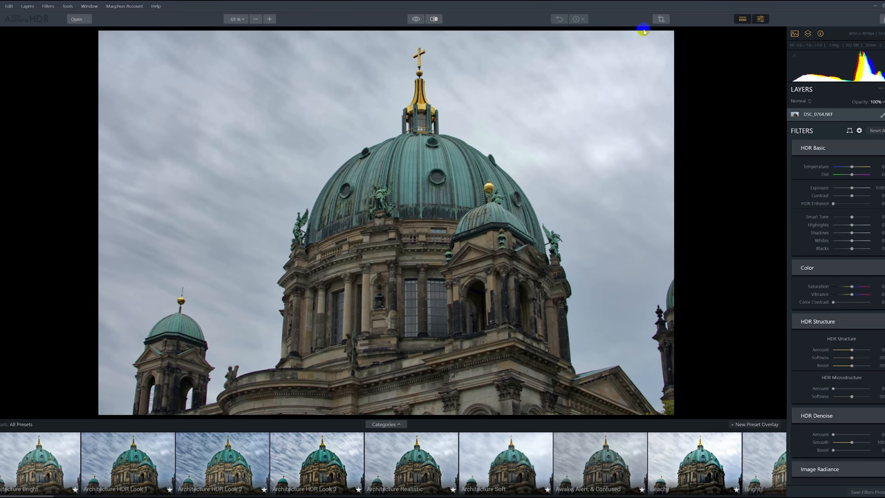
pyautogui.moveTo(99, 28)
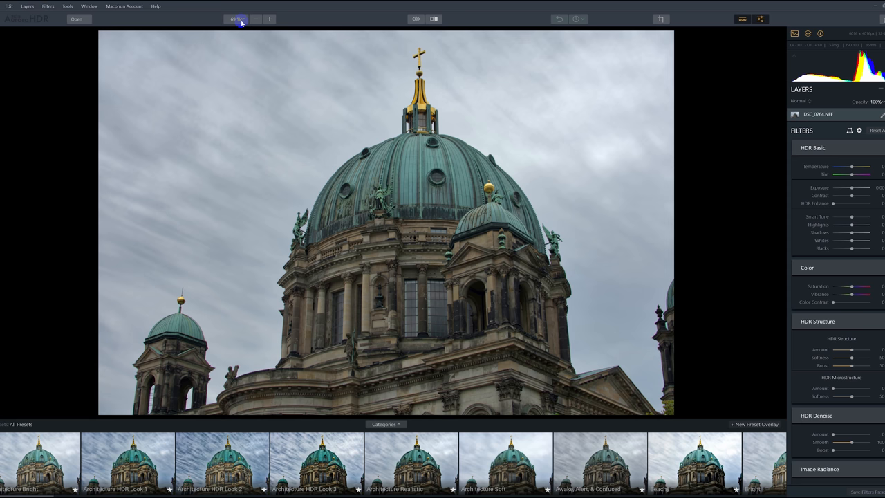
# - Set the zoom level to Fit to screen
pyautogui.click(237, 19)
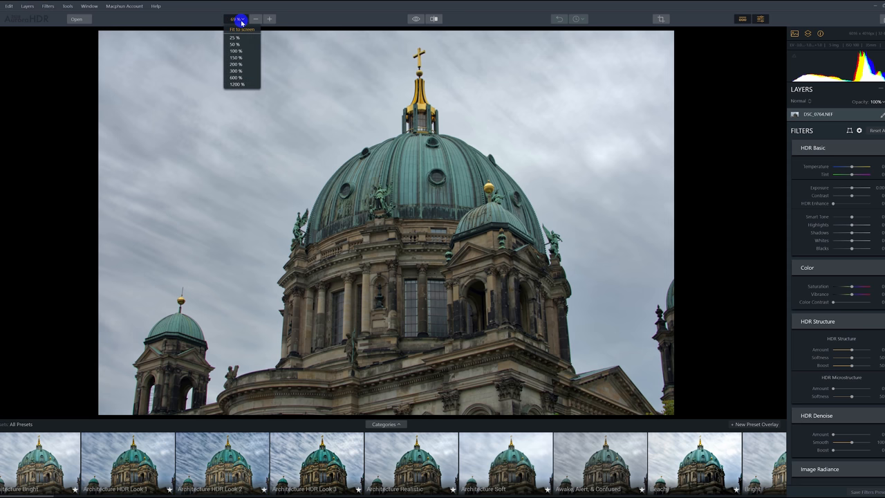
pyautogui.click(235, 57)
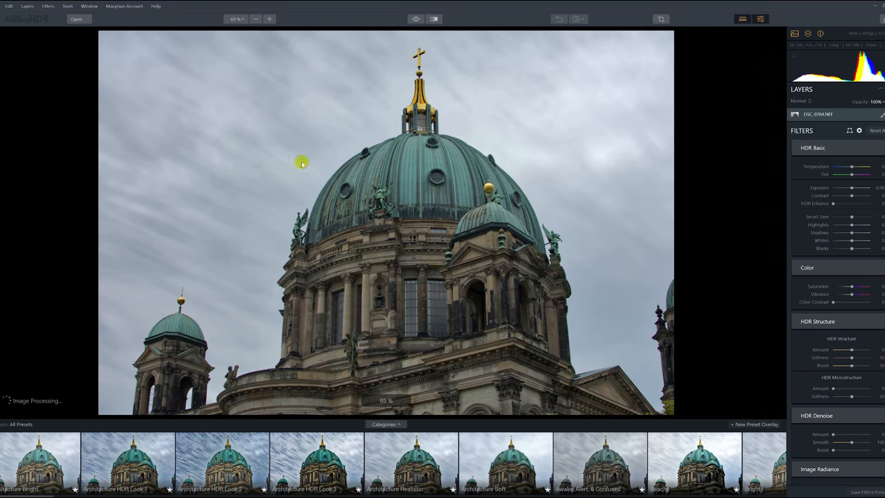
pyautogui.click(255, 19)
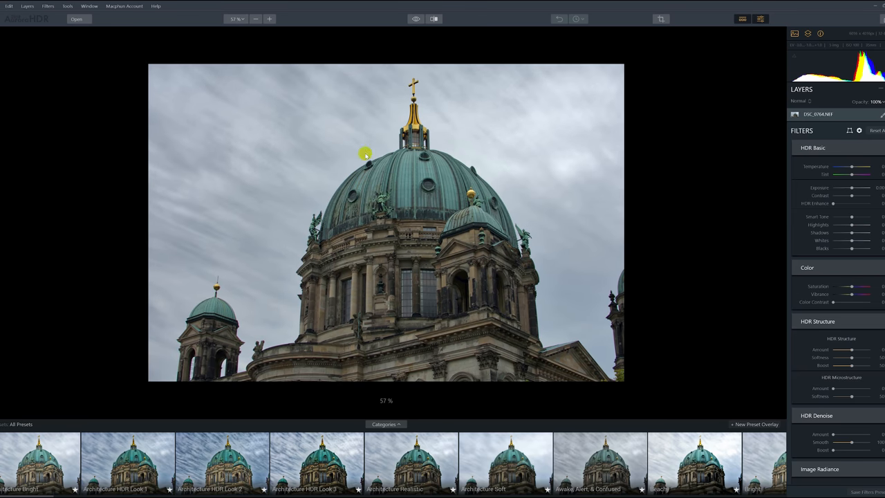
# - Show the before/after split, drag the divider, then turn the comparison off
pyautogui.click(415, 19)
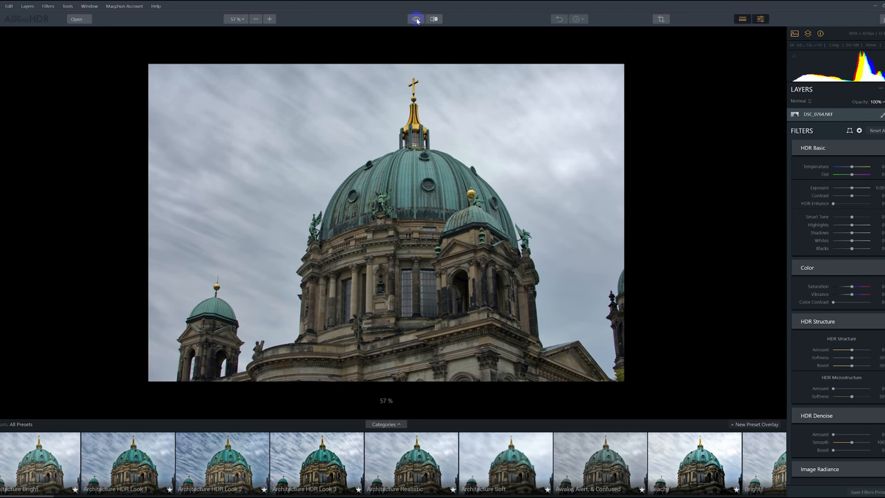
pyautogui.click(434, 19)
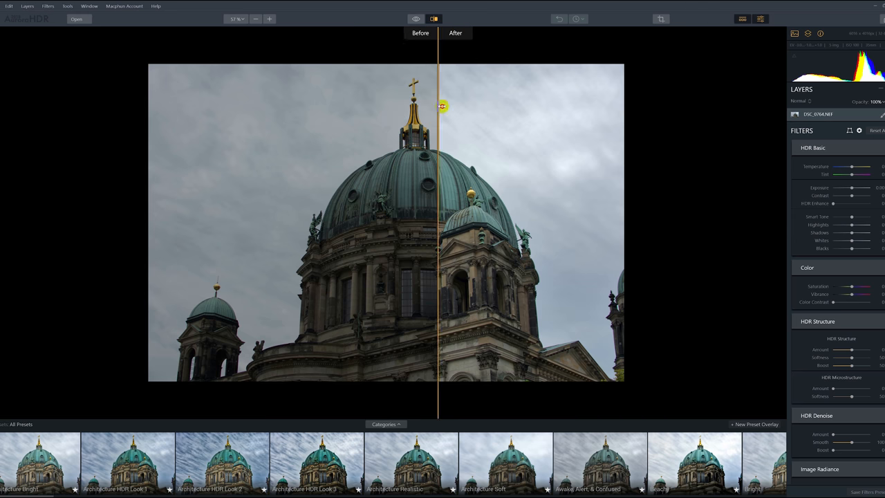
pyautogui.moveTo(438, 107); pyautogui.dragTo(582, 131)
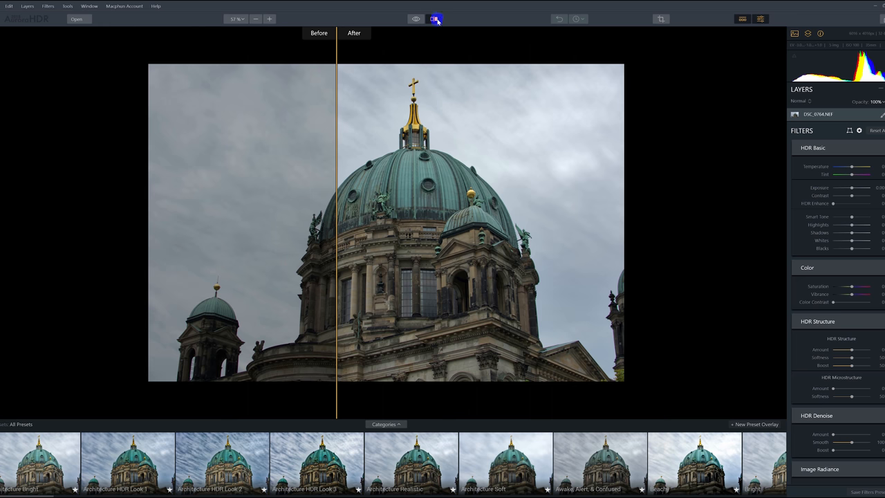
pyautogui.click(434, 19)
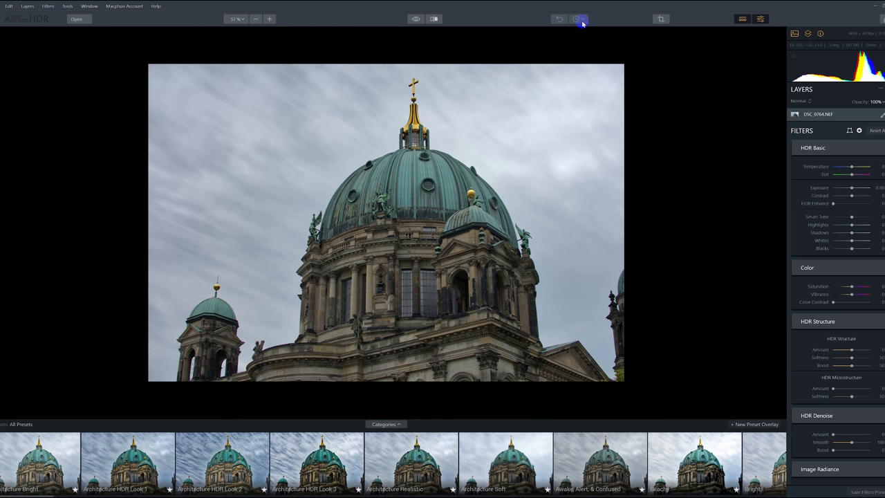
pyautogui.moveTo(729, 174)
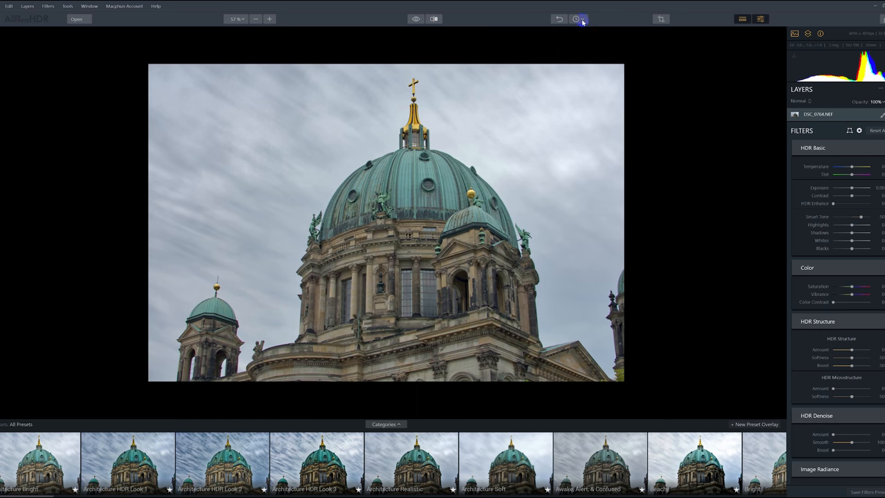
# - Step back to Original Image in History, review the steps, then Reset All filters
pyautogui.click(575, 19)
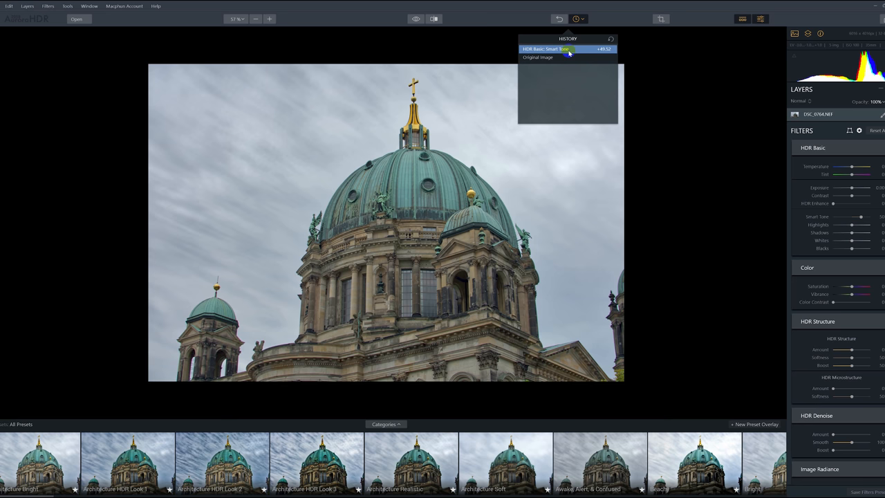
pyautogui.click(537, 57)
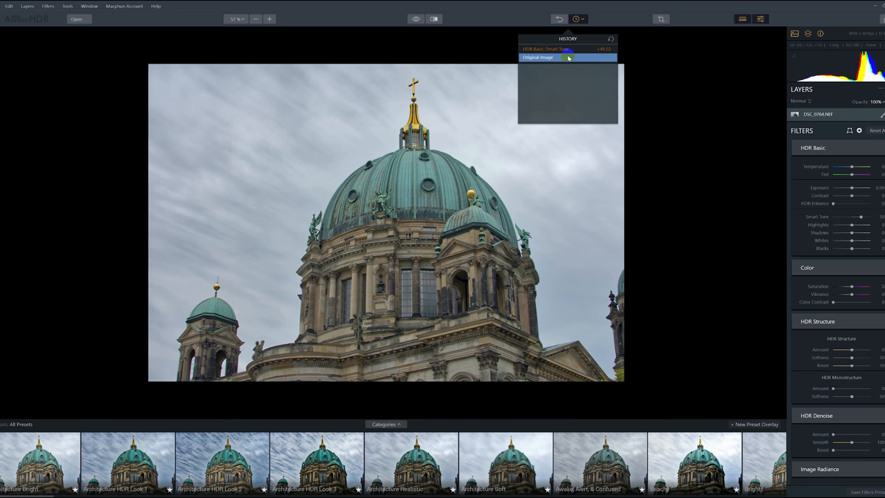
pyautogui.click(553, 49)
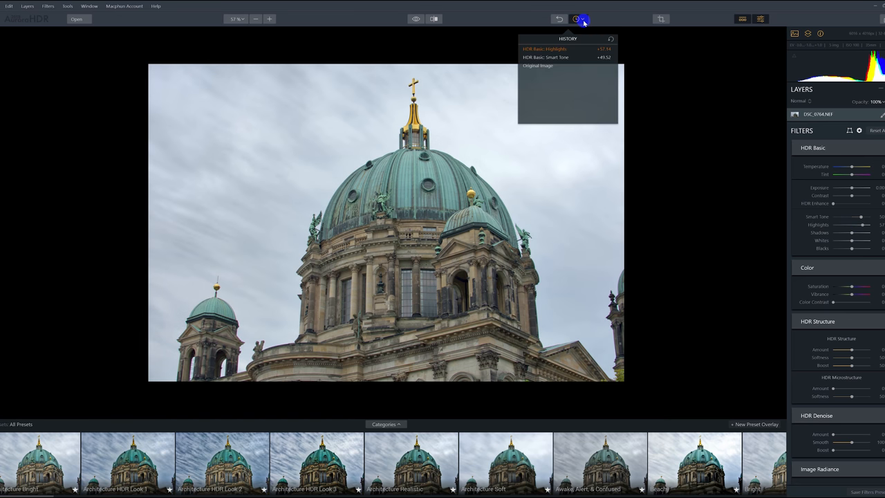
pyautogui.click(567, 48)
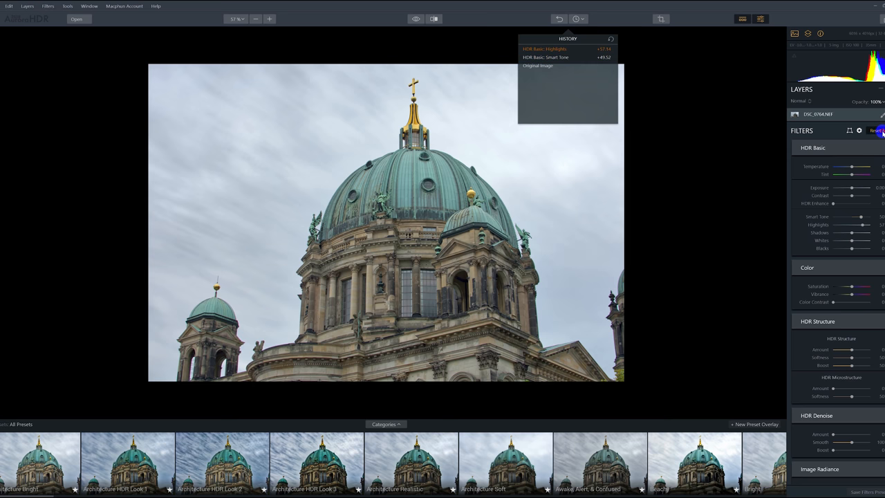
pyautogui.click(874, 131)
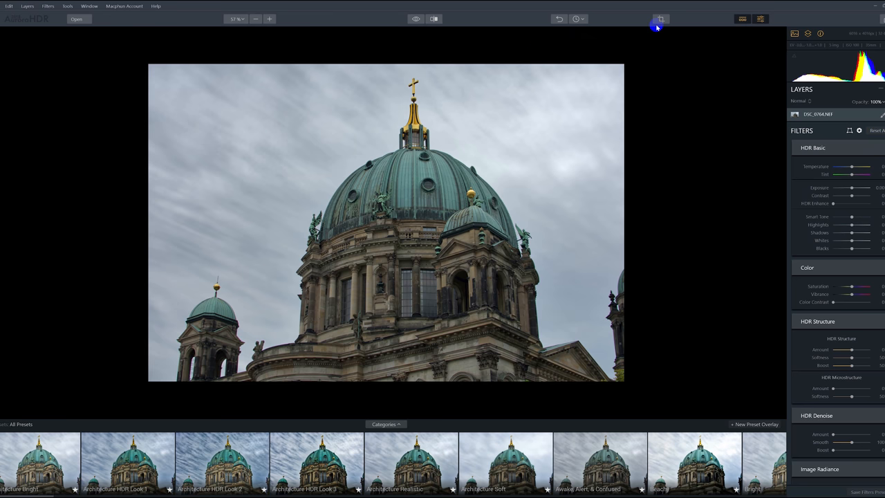
pyautogui.click(660, 18)
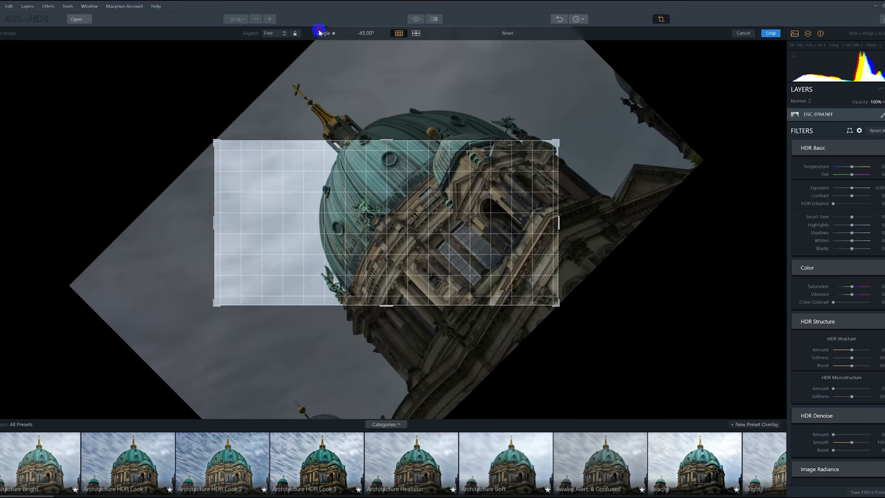
pyautogui.moveTo(318, 33); pyautogui.dragTo(343, 33)
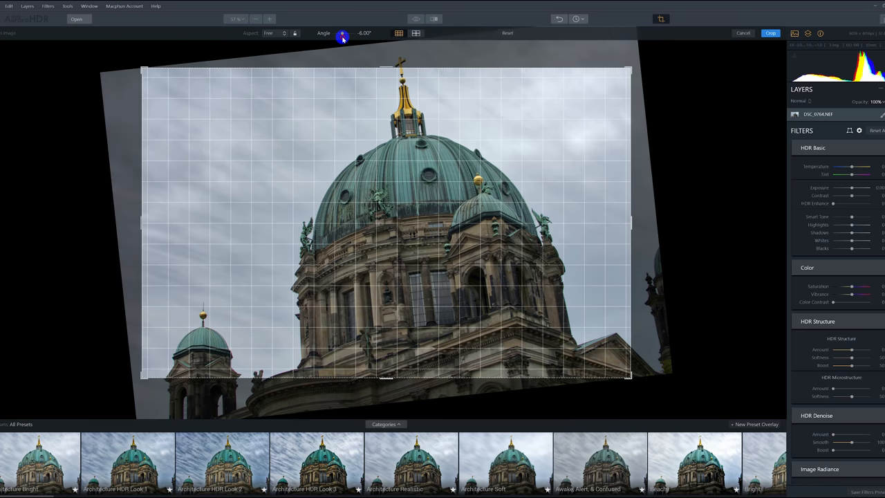
pyautogui.moveTo(339, 34); pyautogui.dragTo(339, 34)
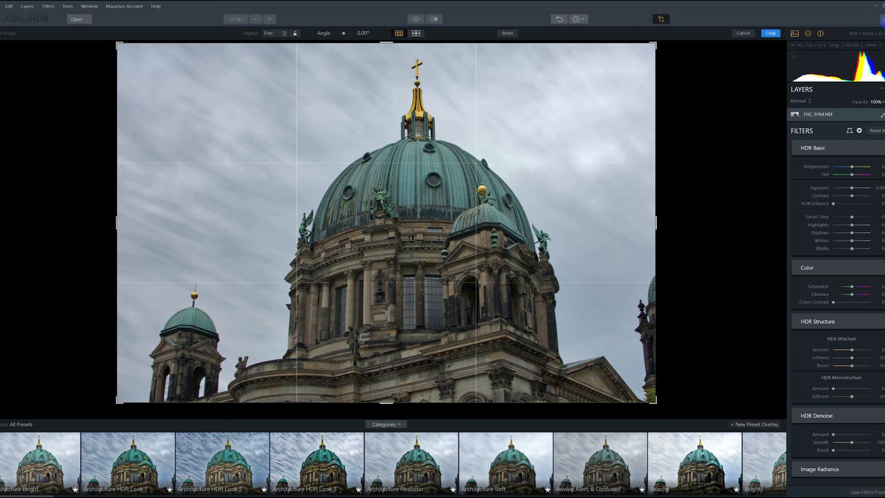
pyautogui.click(769, 32)
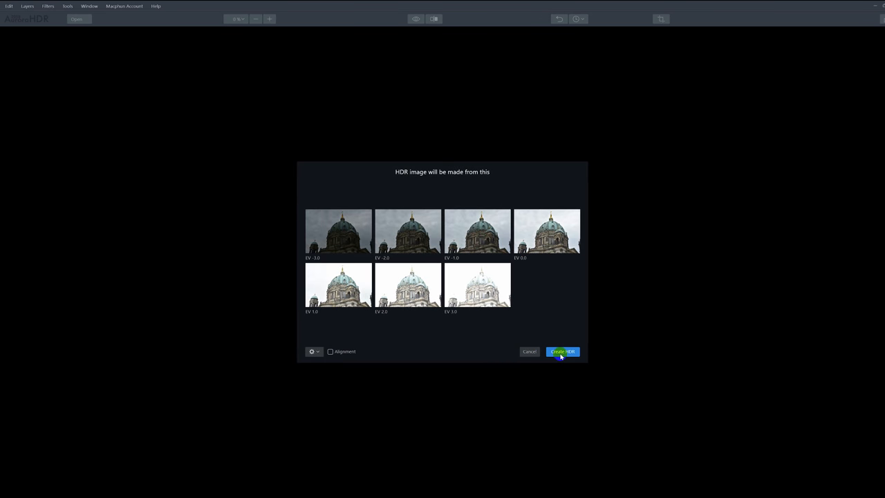
pyautogui.moveTo(555, 271)
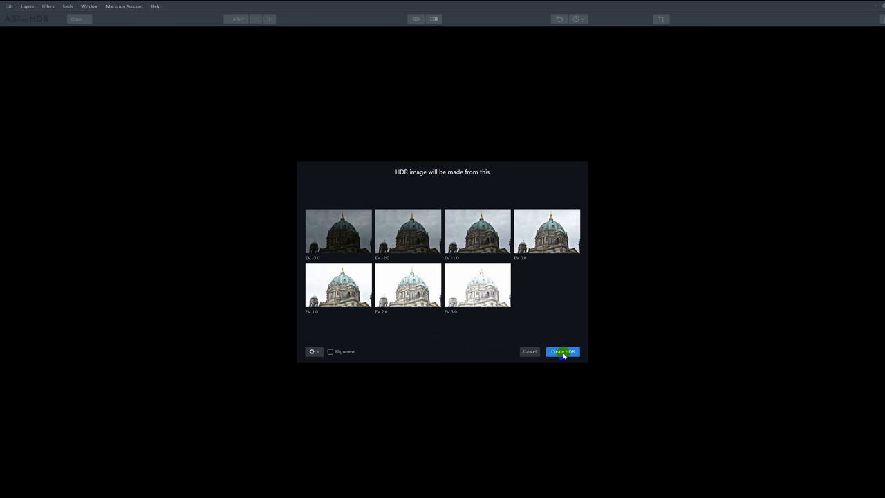
# - Start merging the seven EV -3.0 to EV 3.0 brackets with Create HDR
pyautogui.click(562, 351)
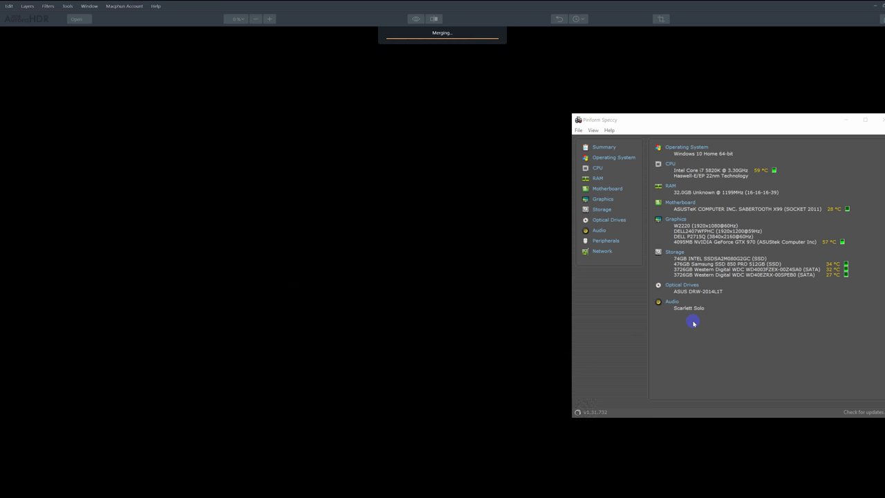
pyautogui.moveTo(825, 149)
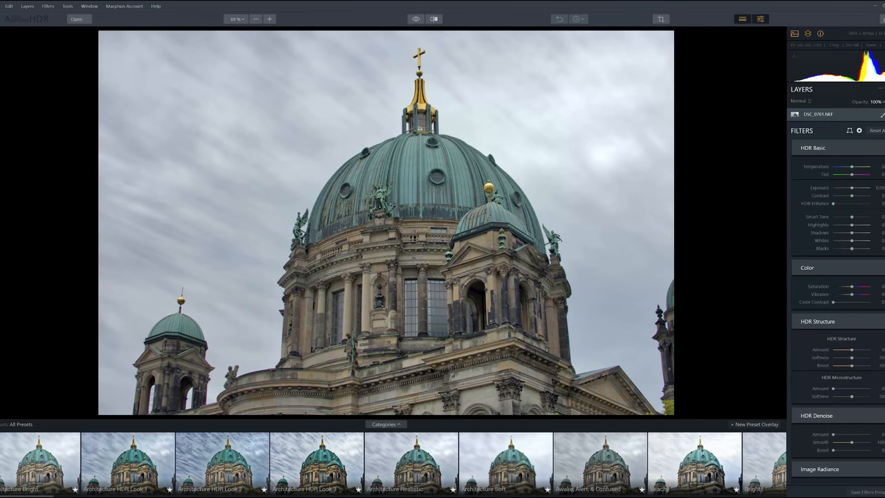
pyautogui.moveTo(541, 419)
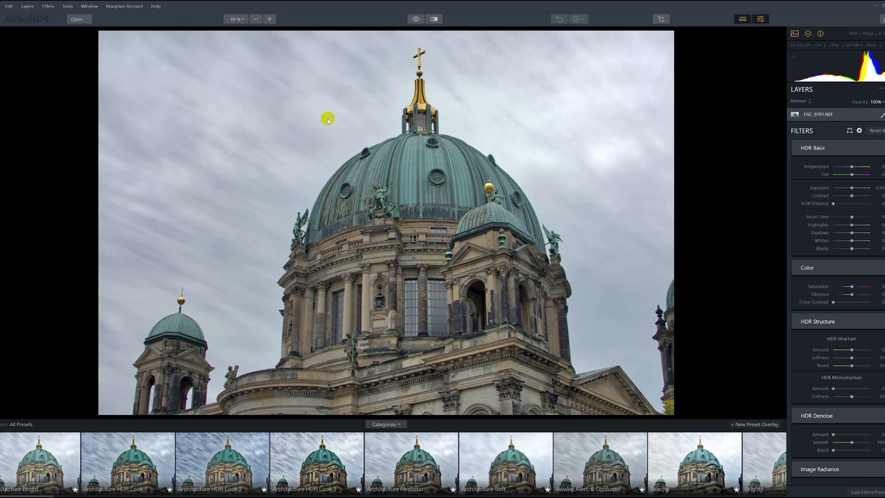
pyautogui.moveTo(536, 140)
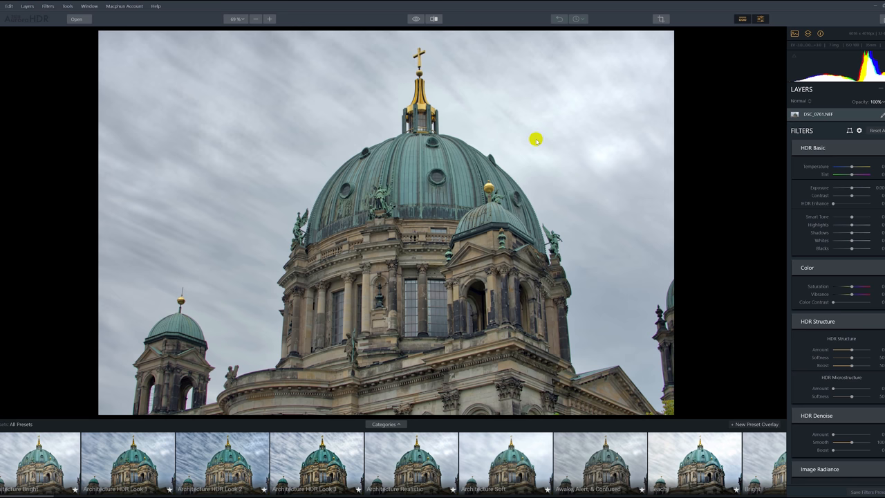
pyautogui.moveTo(626, 189)
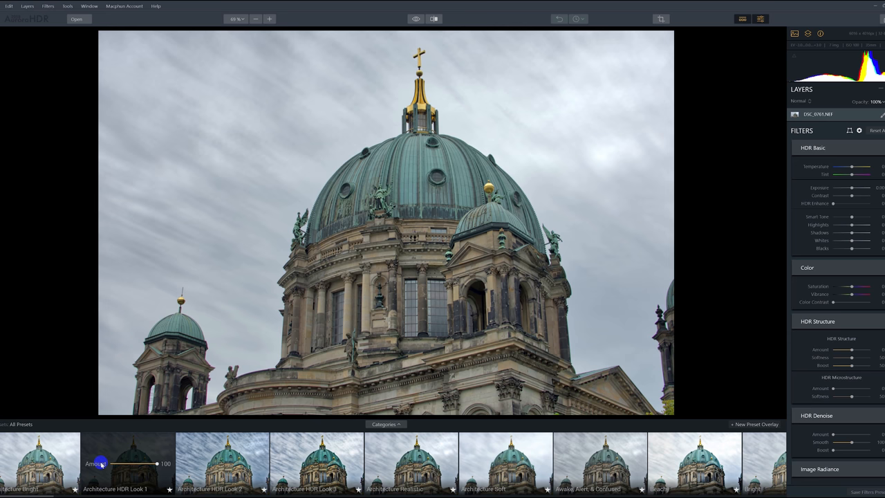
# - Apply the Architecture HDR Look 1 preset to the merged cathedral image
pyautogui.click(128, 461)
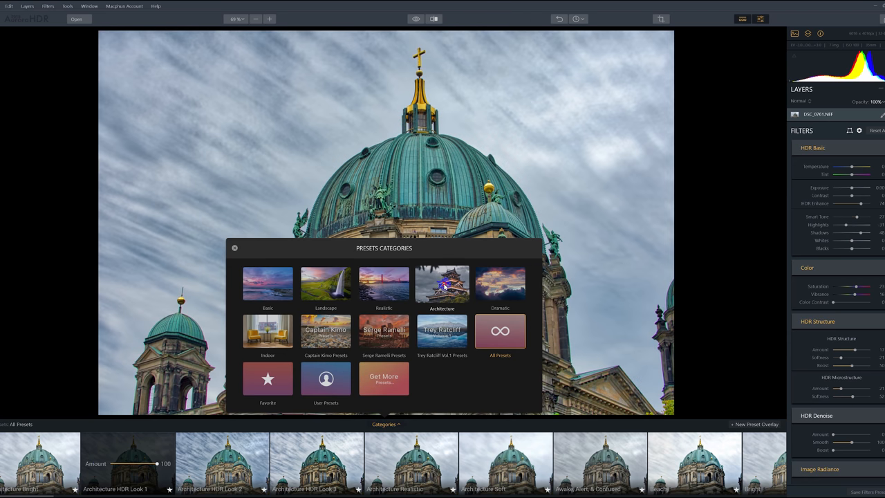
# - Filter to Architecture presets, try several Look 1 strengths, then apply Architecture Bright at full
pyautogui.click(441, 284)
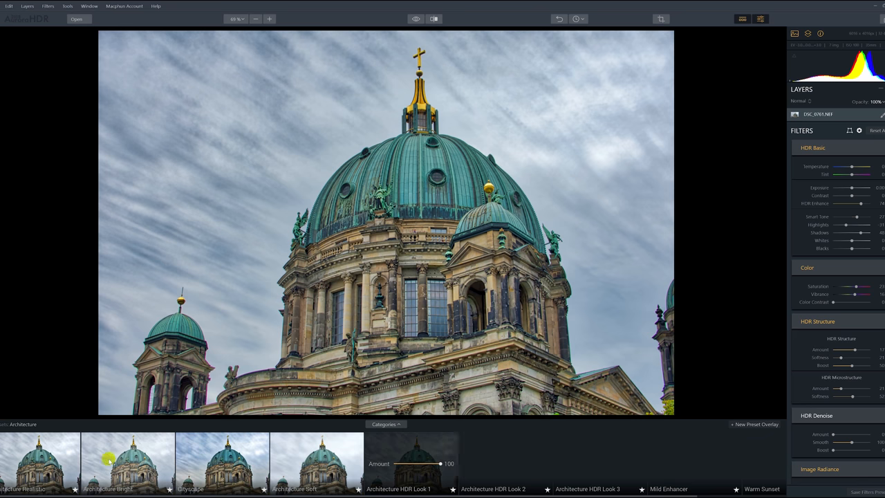
pyautogui.hscroll(3)
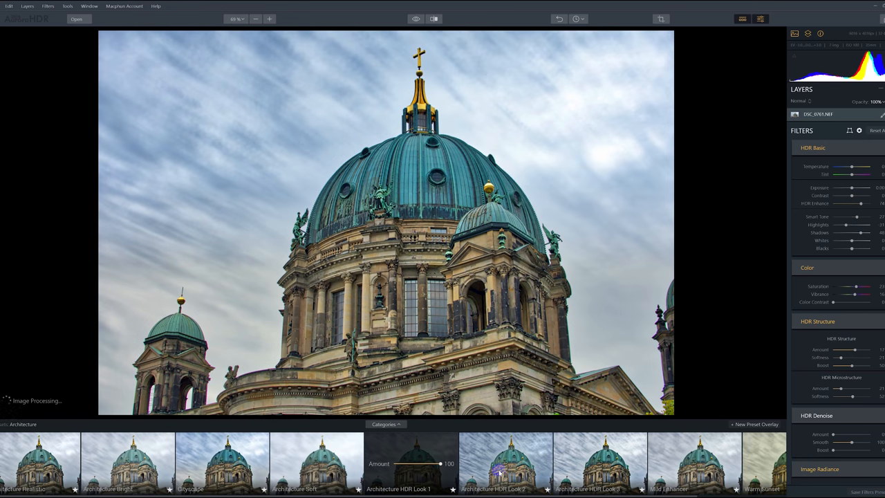
pyautogui.moveTo(439, 463); pyautogui.dragTo(417, 463)
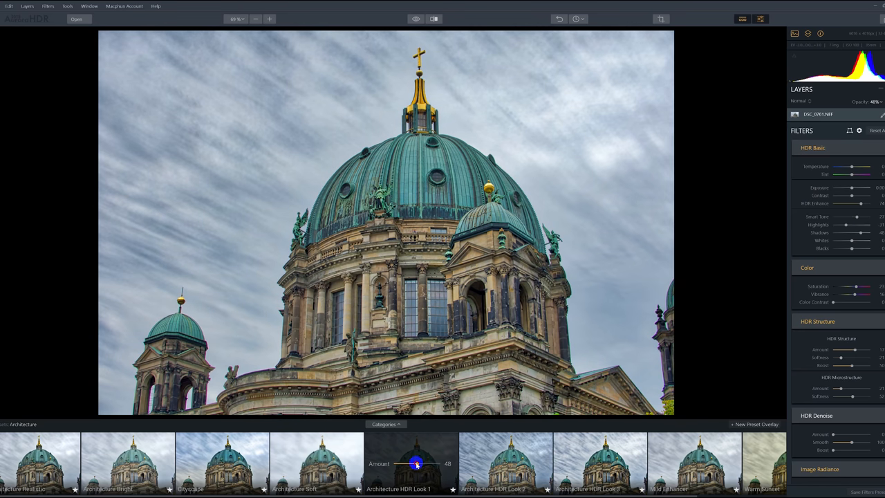
pyautogui.moveTo(417, 464); pyautogui.dragTo(422, 464)
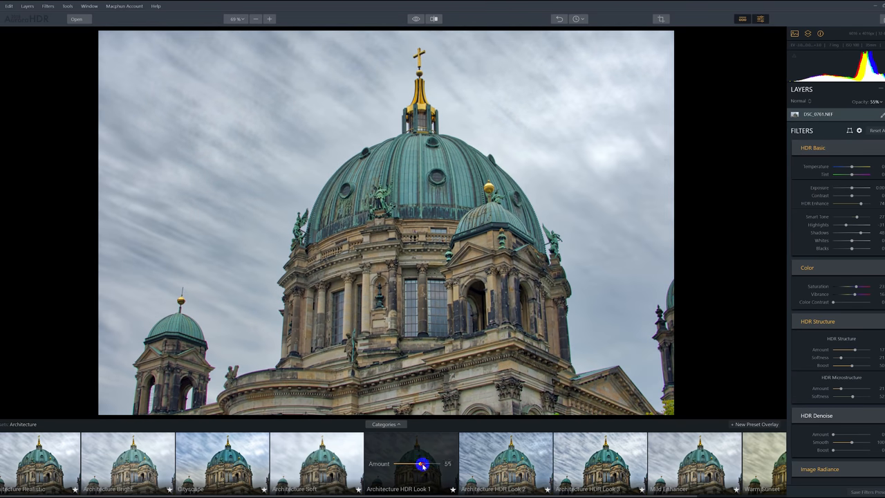
pyautogui.moveTo(421, 464); pyautogui.dragTo(405, 463)
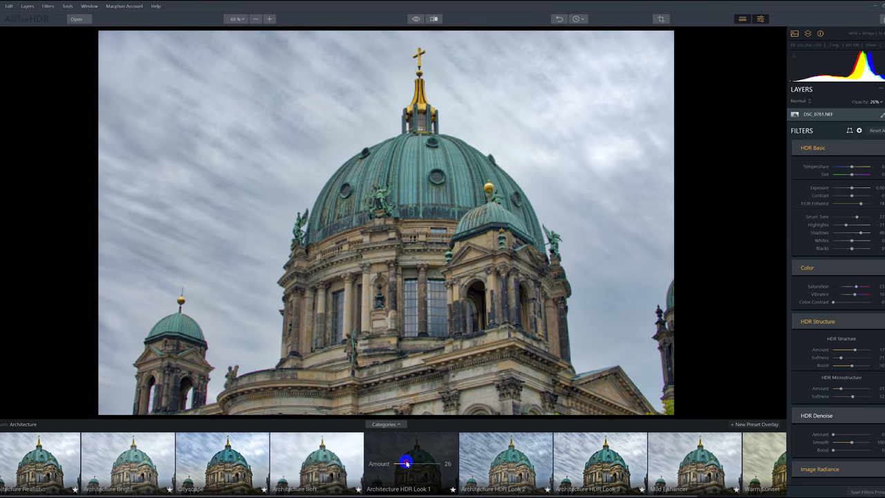
pyautogui.moveTo(405, 463); pyautogui.dragTo(446, 463)
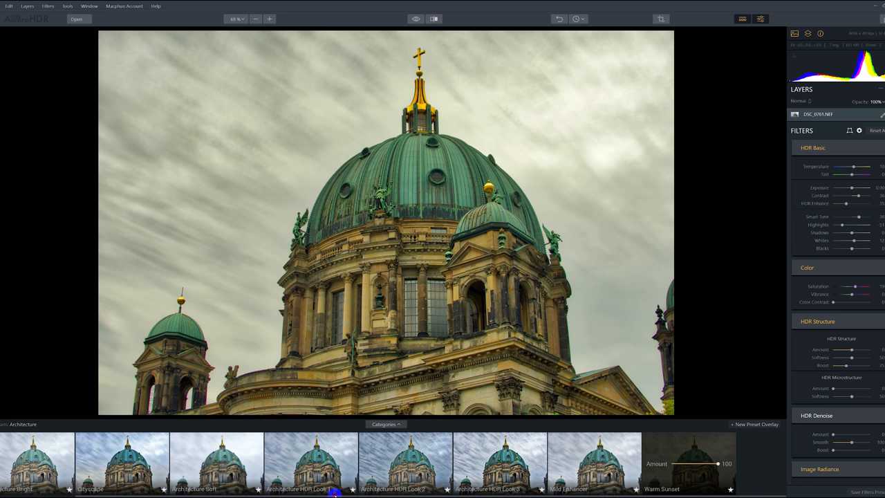
pyautogui.moveTo(306, 430)
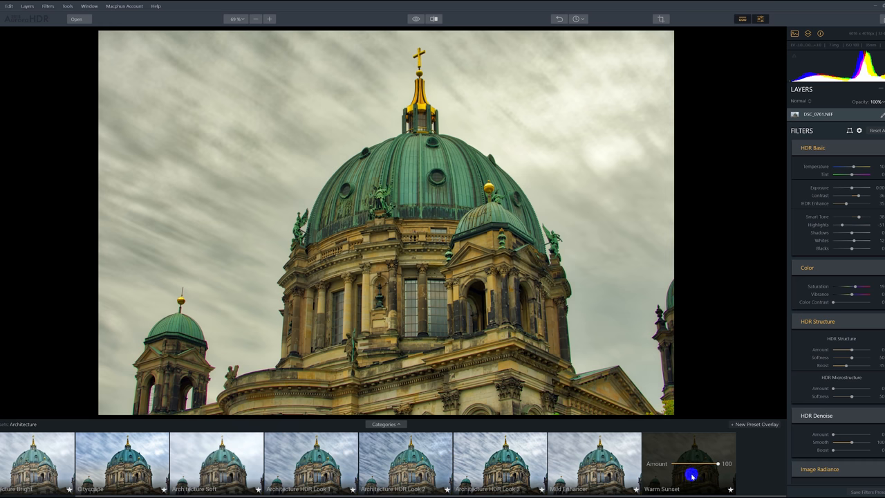
pyautogui.moveTo(667, 463)
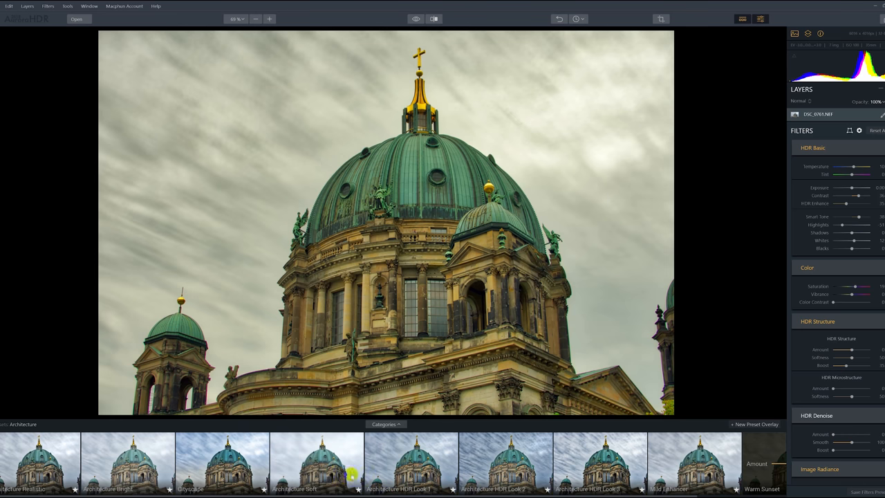
pyautogui.click(316, 463)
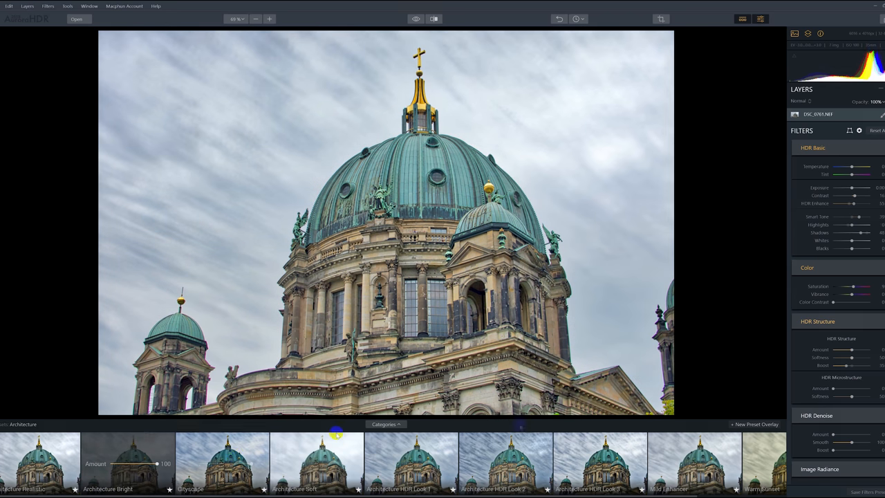
pyautogui.click(385, 424)
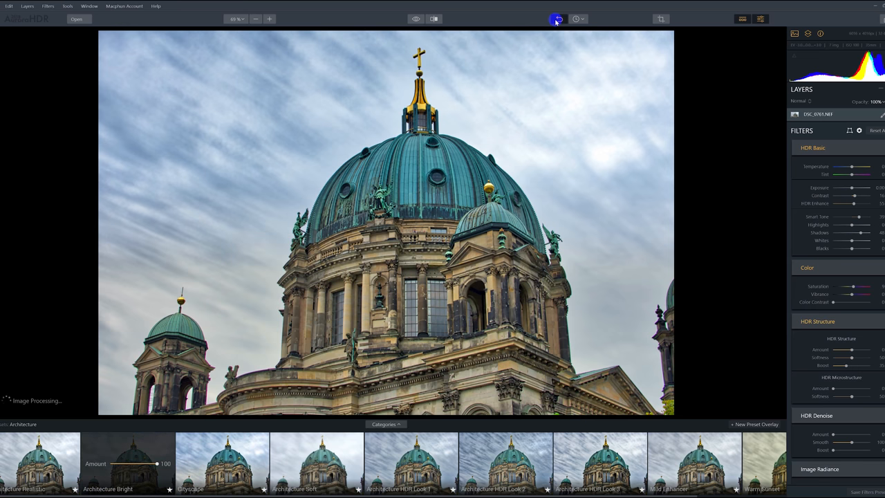
# - Undo the preset, raise HDR Enhance, and set Color Contrast to about 32
pyautogui.click(576, 19)
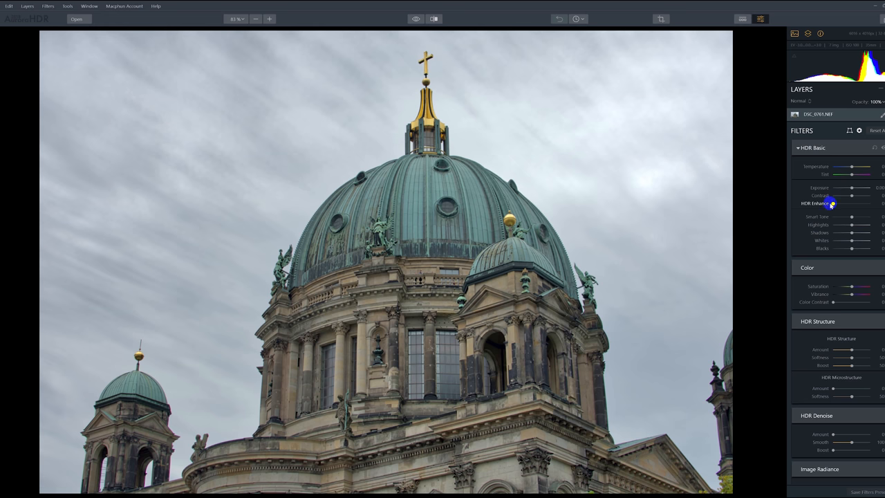
pyautogui.moveTo(833, 203); pyautogui.dragTo(853, 210)
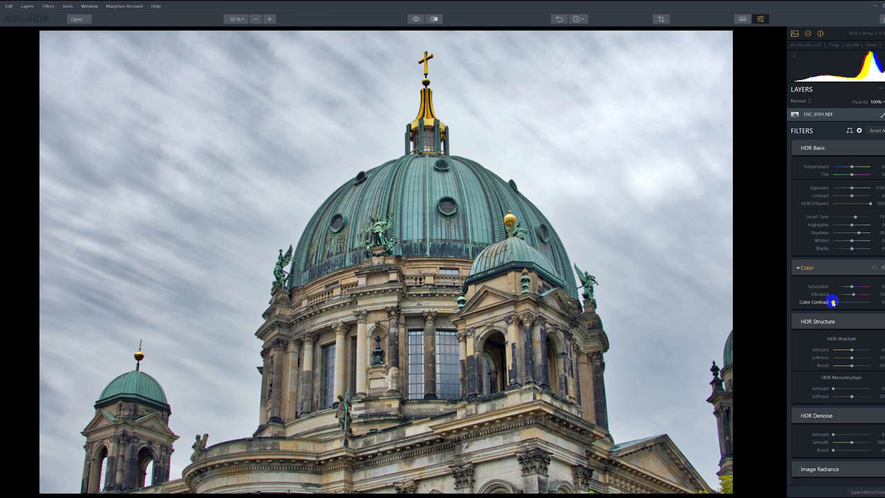
pyautogui.moveTo(833, 302); pyautogui.dragTo(852, 302)
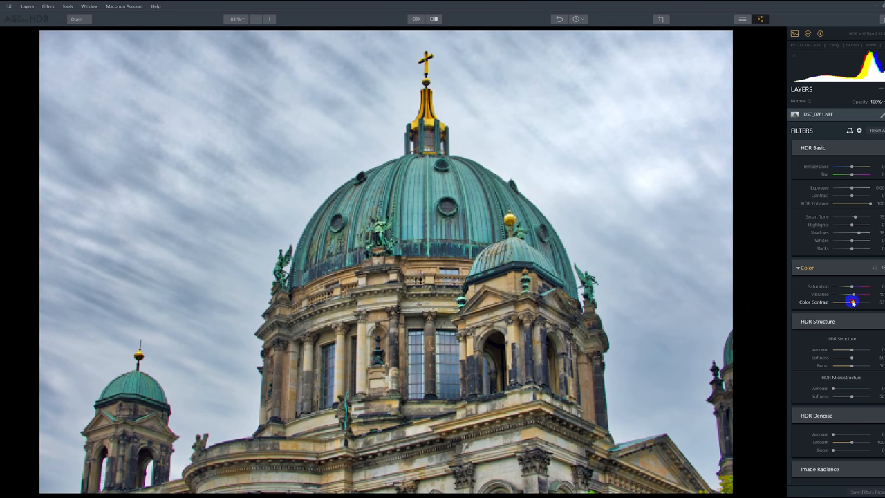
pyautogui.moveTo(852, 302); pyautogui.dragTo(833, 302)
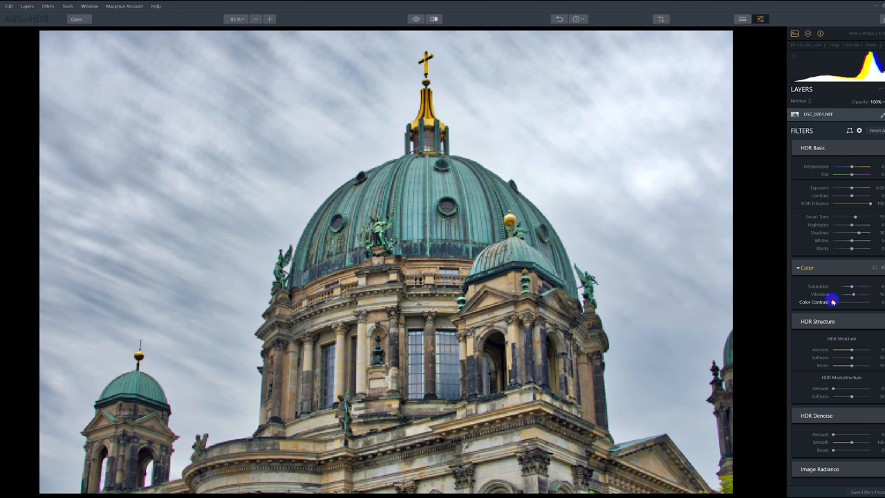
pyautogui.moveTo(833, 302); pyautogui.dragTo(845, 302)
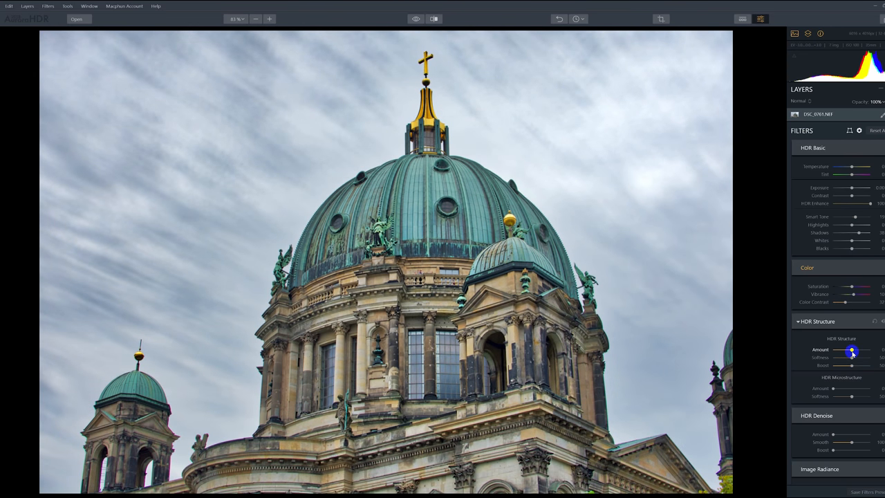
# - Lower HDR Structure Amount and raise HDR Microstructure to a moderate level on the dome
pyautogui.moveTo(852, 350); pyautogui.dragTo(863, 350)
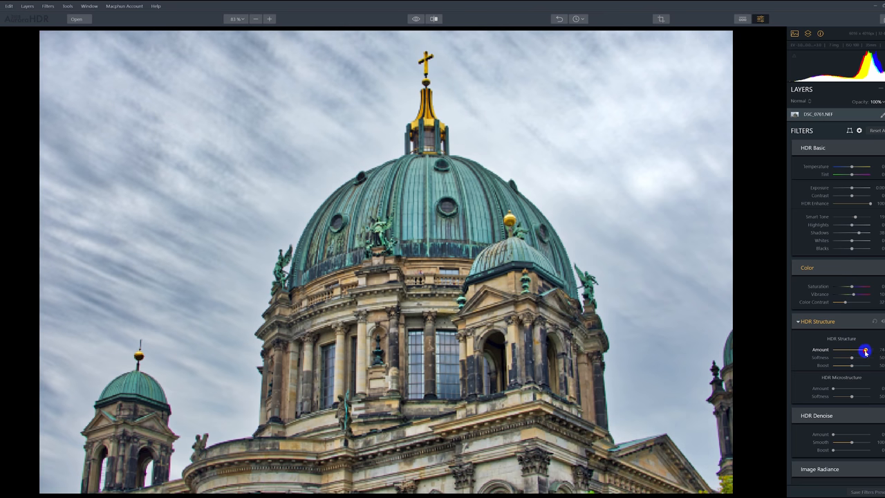
pyautogui.moveTo(864, 348); pyautogui.dragTo(866, 349)
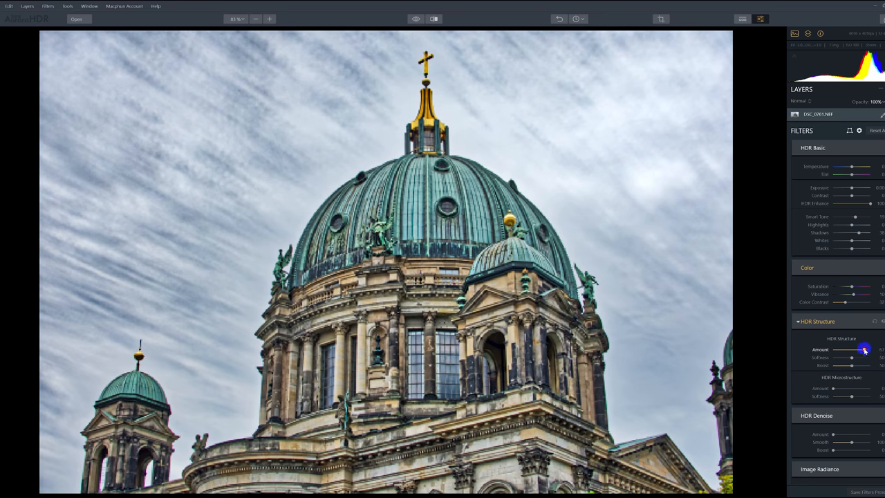
pyautogui.moveTo(864, 349); pyautogui.dragTo(833, 349)
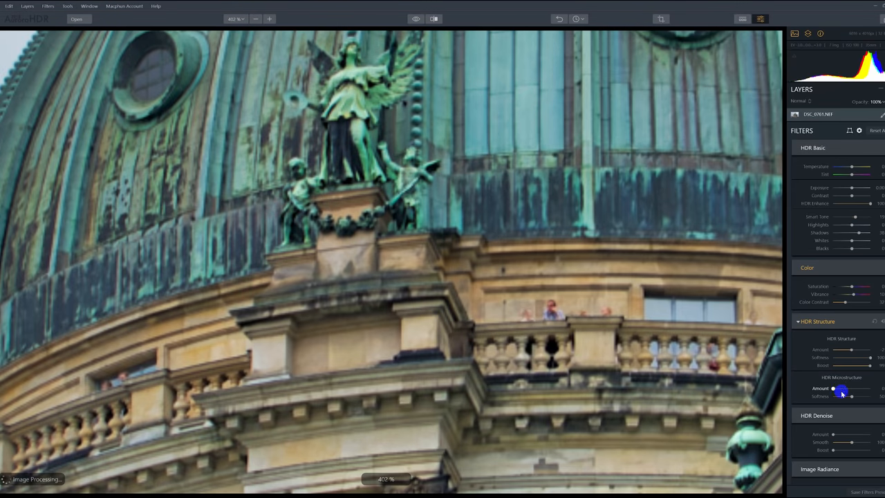
pyautogui.moveTo(842, 390); pyautogui.dragTo(855, 390)
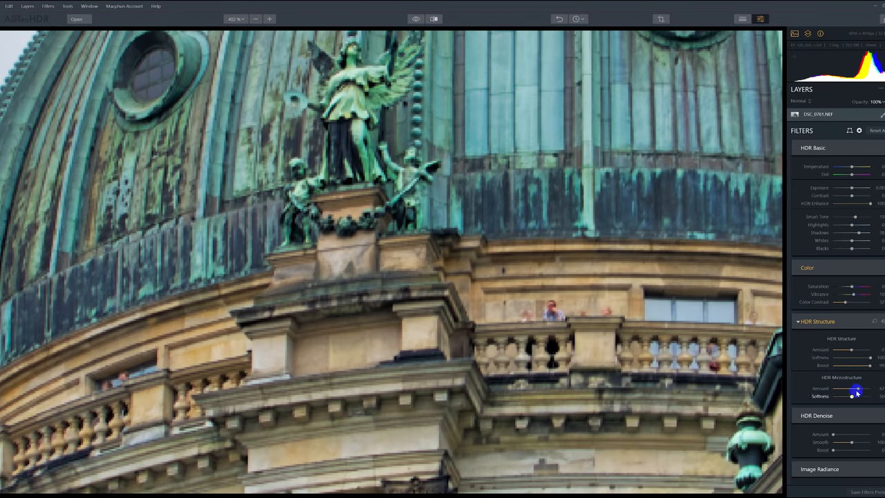
pyautogui.moveTo(855, 388); pyautogui.dragTo(867, 388)
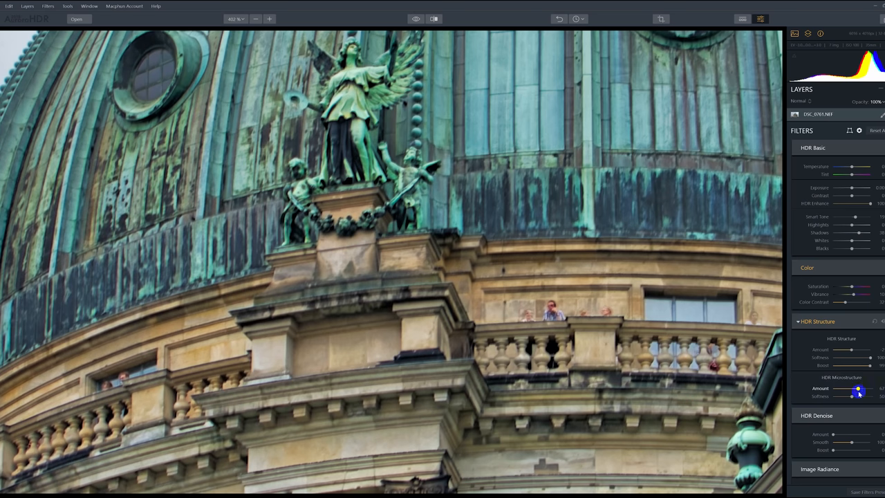
pyautogui.moveTo(856, 388); pyautogui.dragTo(849, 388)
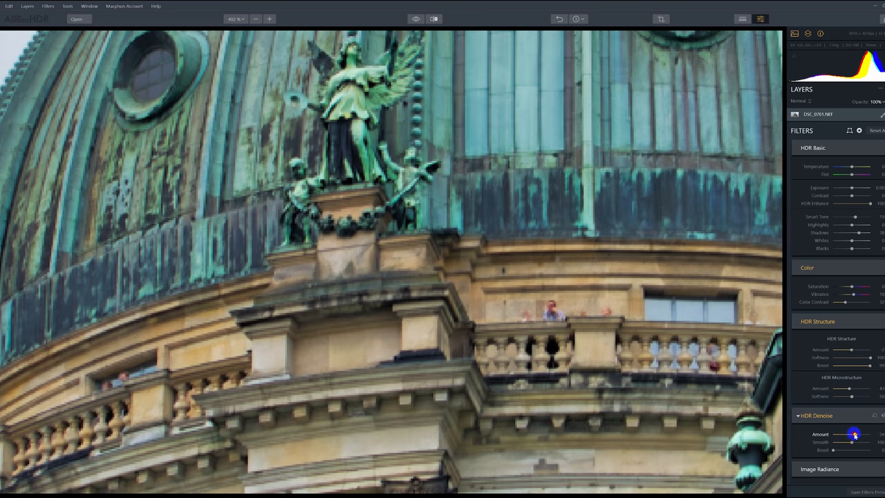
pyautogui.moveTo(855, 435); pyautogui.dragTo(859, 435)
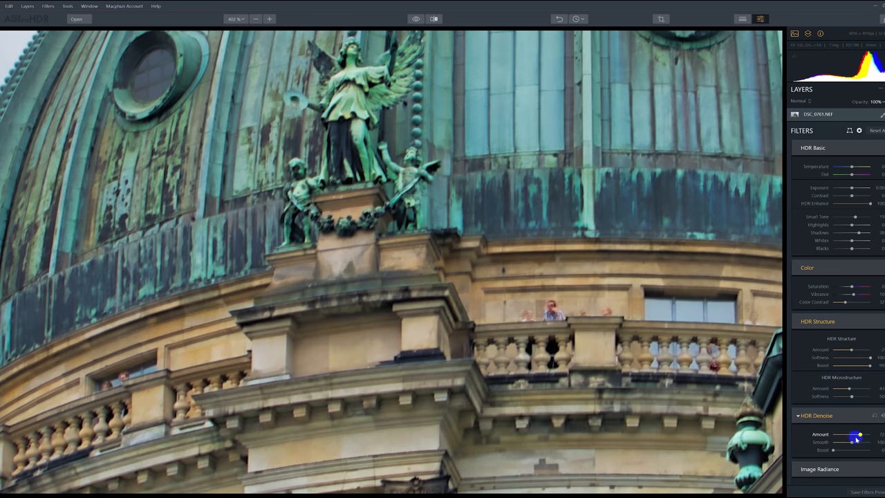
pyautogui.moveTo(857, 434); pyautogui.dragTo(833, 434)
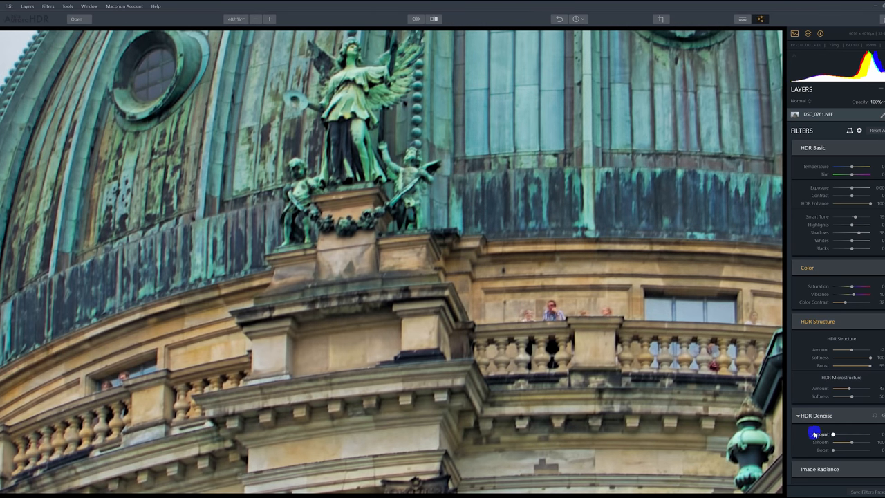
pyautogui.scroll(-3)
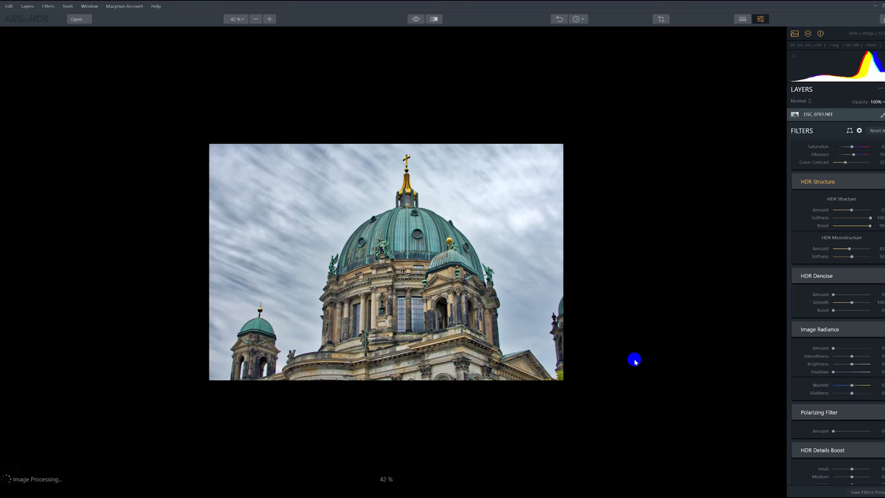
pyautogui.moveTo(625, 353)
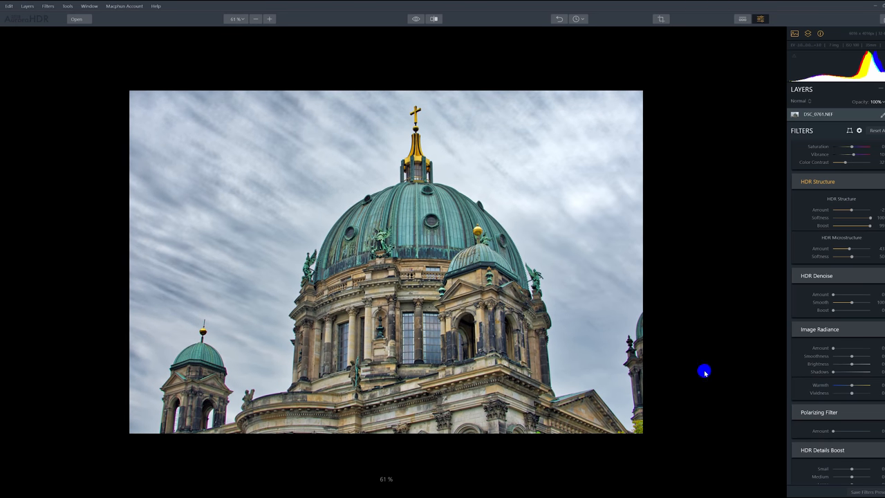
# - Apply the Polarizing Filter at about 45 to deepen the blue sky
pyautogui.click(797, 412)
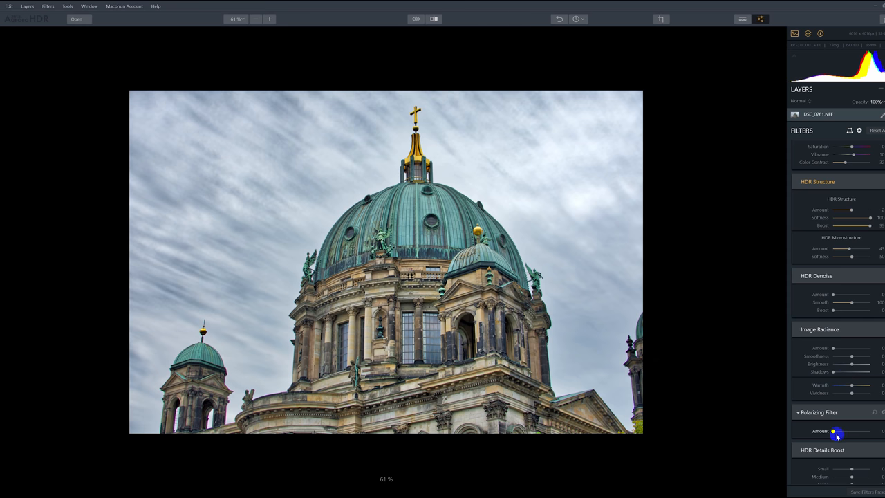
pyautogui.moveTo(833, 431); pyautogui.dragTo(861, 430)
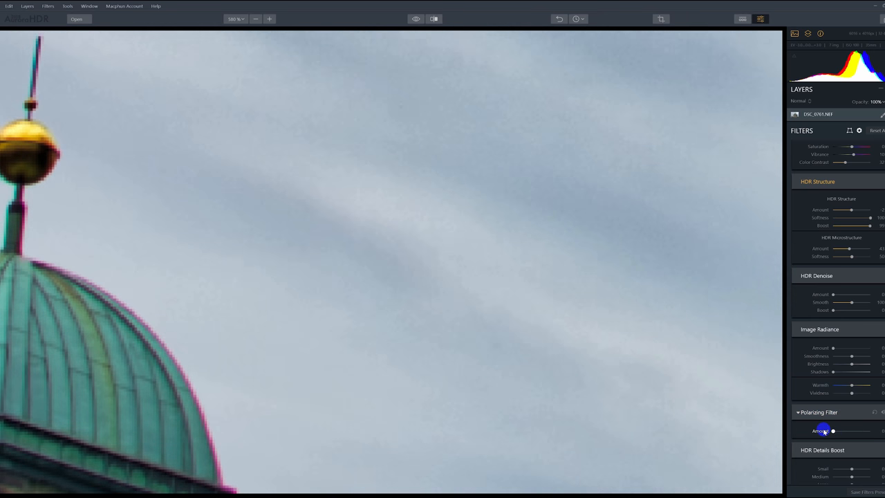
pyautogui.moveTo(832, 430); pyautogui.dragTo(850, 430)
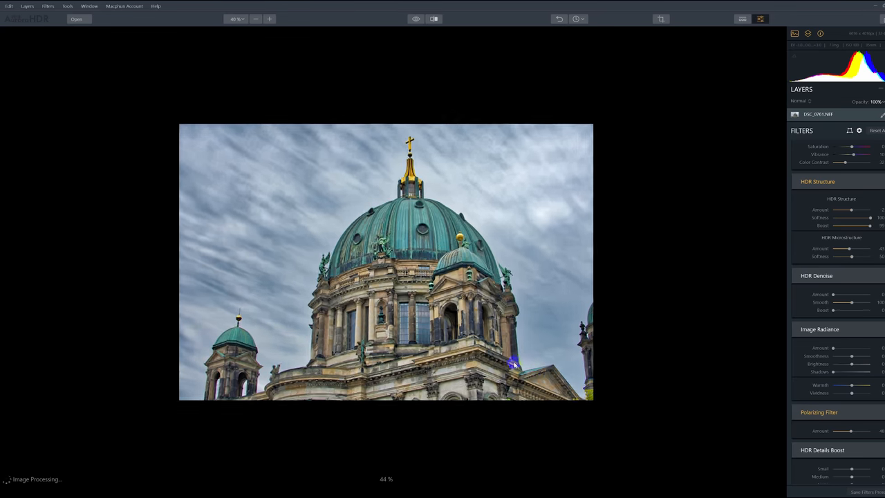
pyautogui.click(269, 19)
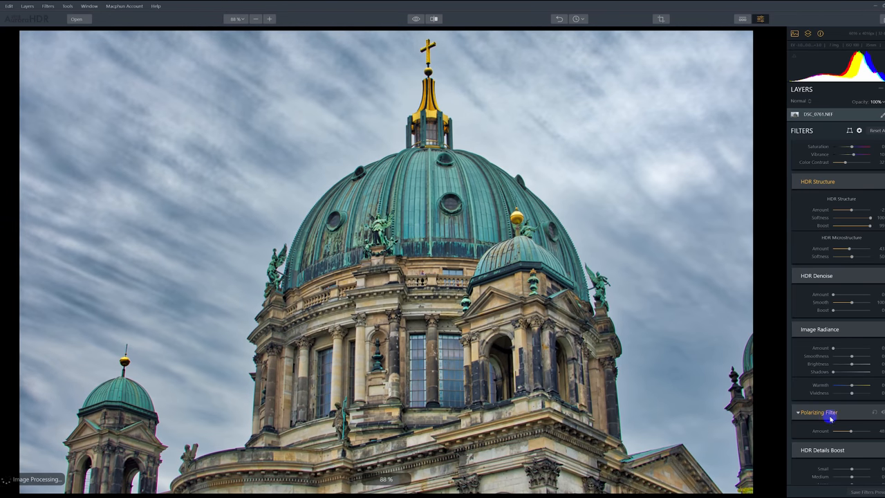
pyautogui.scroll(-3)
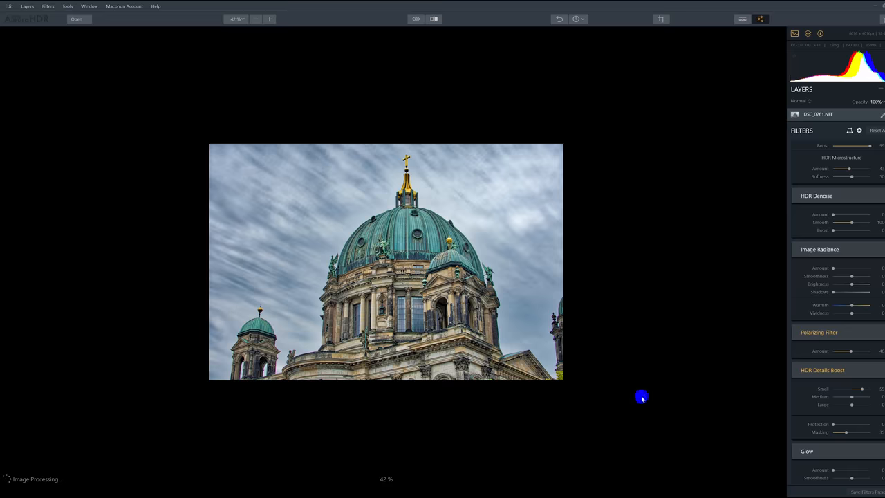
# - Try Glow Amount and reset it to zero, then test Top & Bottom Exposure
pyautogui.scroll(-3)
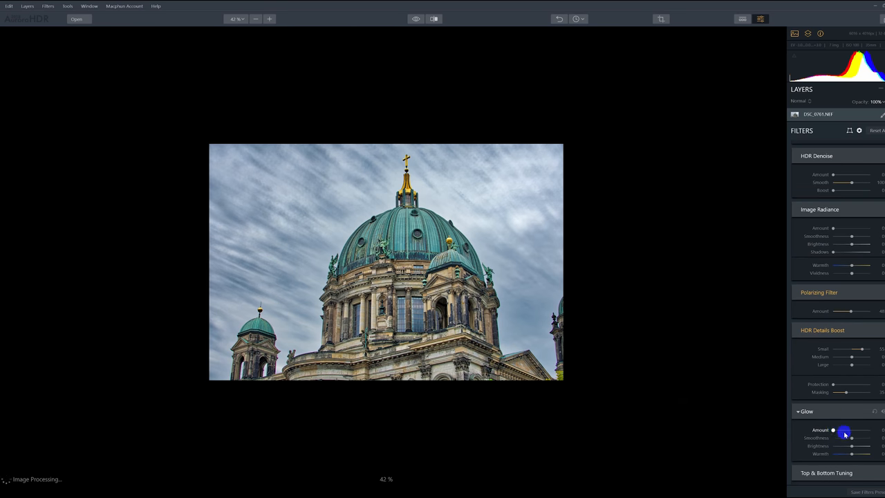
pyautogui.moveTo(834, 429); pyautogui.dragTo(853, 429)
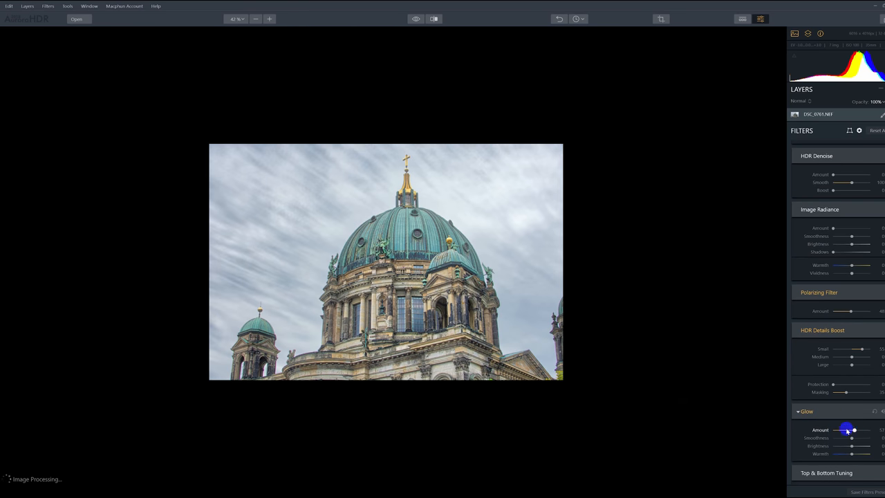
pyautogui.moveTo(847, 429); pyautogui.dragTo(853, 430)
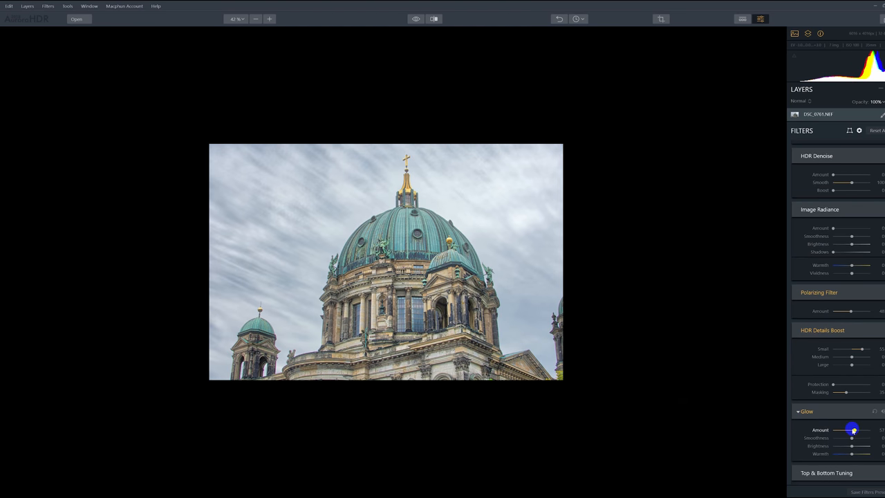
pyautogui.moveTo(852, 429); pyautogui.dragTo(833, 429)
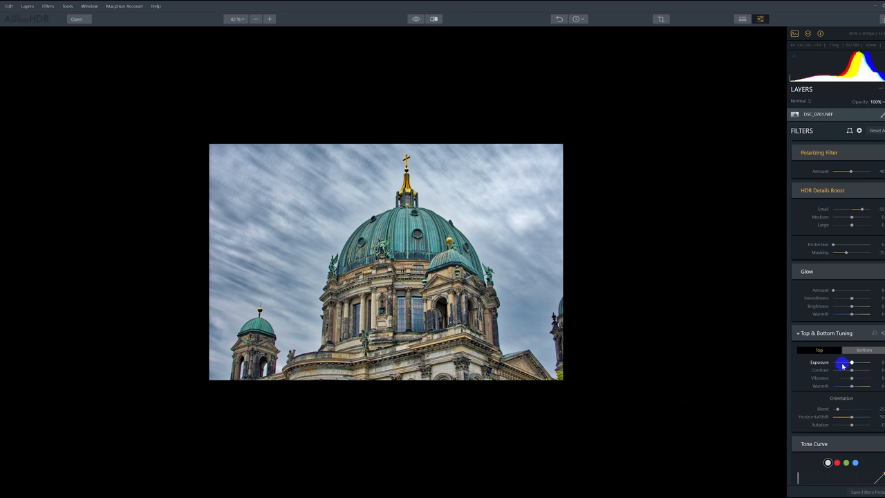
pyautogui.moveTo(851, 362); pyautogui.dragTo(847, 362)
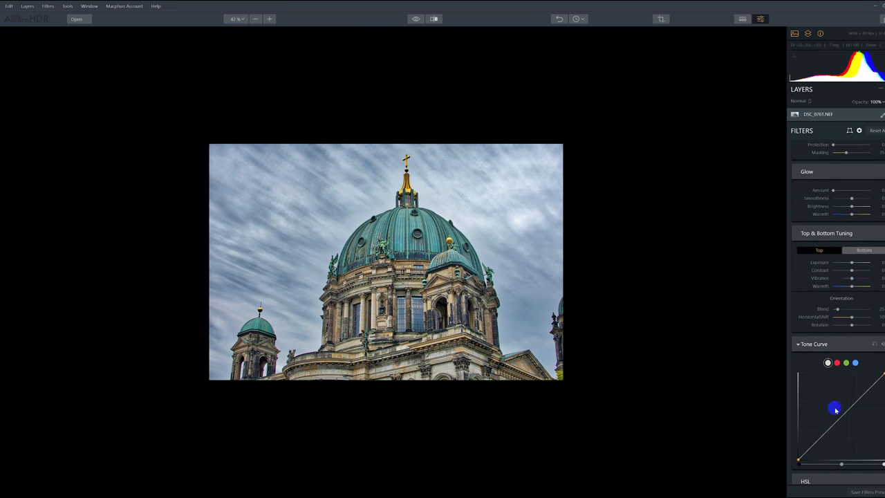
# - Shape an S-curve on the Tone Curve, darkening shadows and lifting highlights
pyautogui.moveTo(835, 409); pyautogui.dragTo(843, 417)
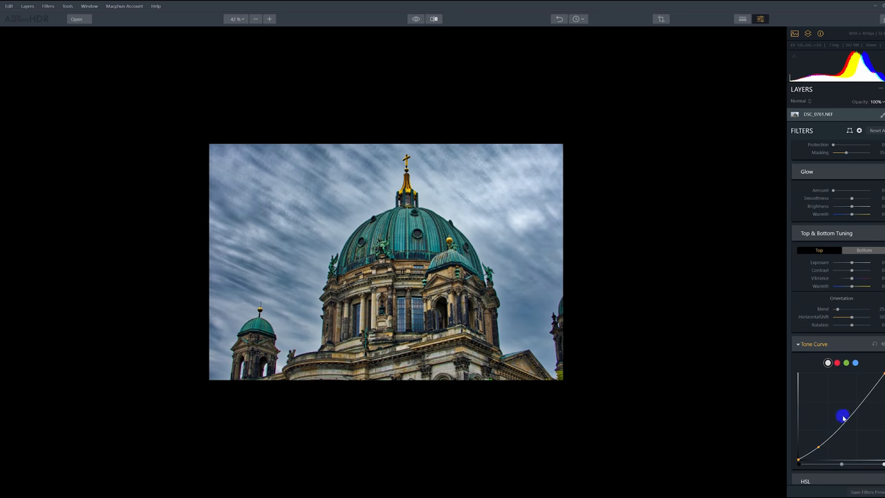
pyautogui.moveTo(843, 417); pyautogui.dragTo(870, 386)
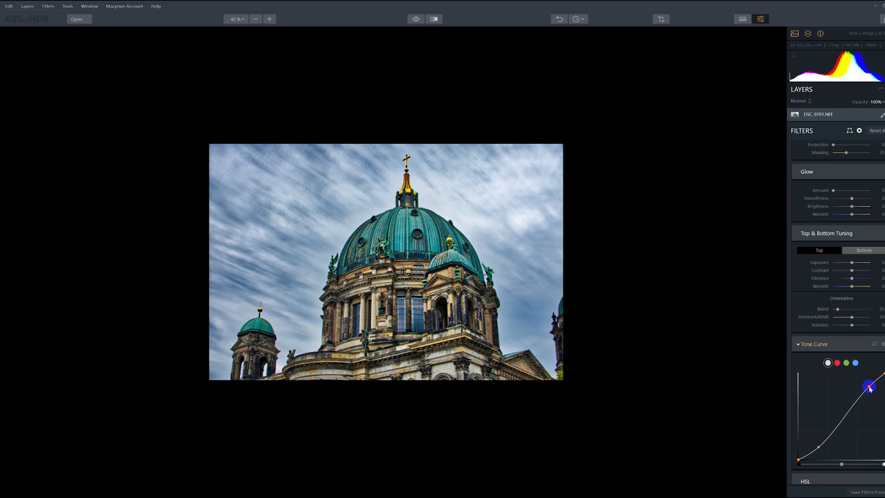
pyautogui.moveTo(870, 386); pyautogui.dragTo(836, 417)
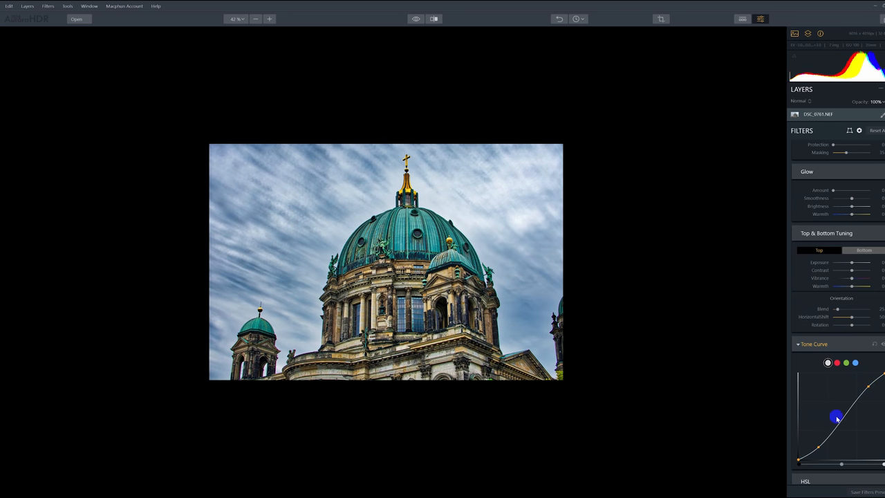
pyautogui.moveTo(837, 418); pyautogui.dragTo(841, 465)
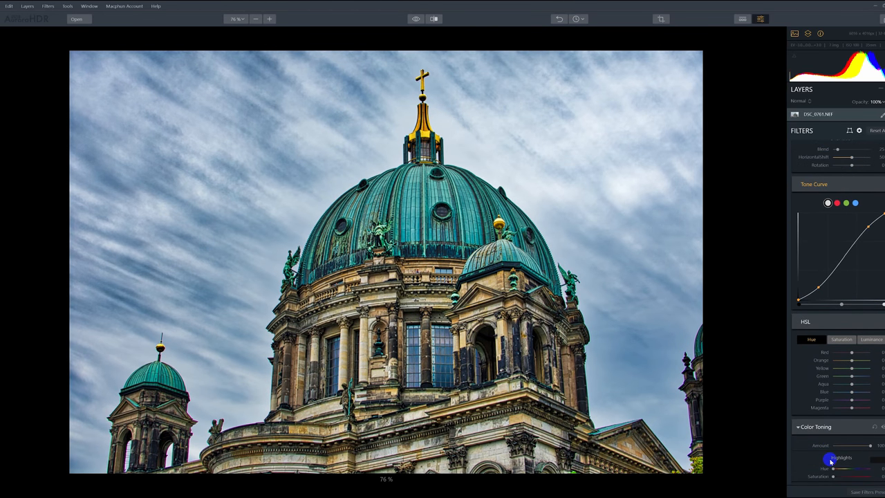
# - Move past the Color Toning settings to reach the Dodge & Burn filter
pyautogui.scroll(-3)
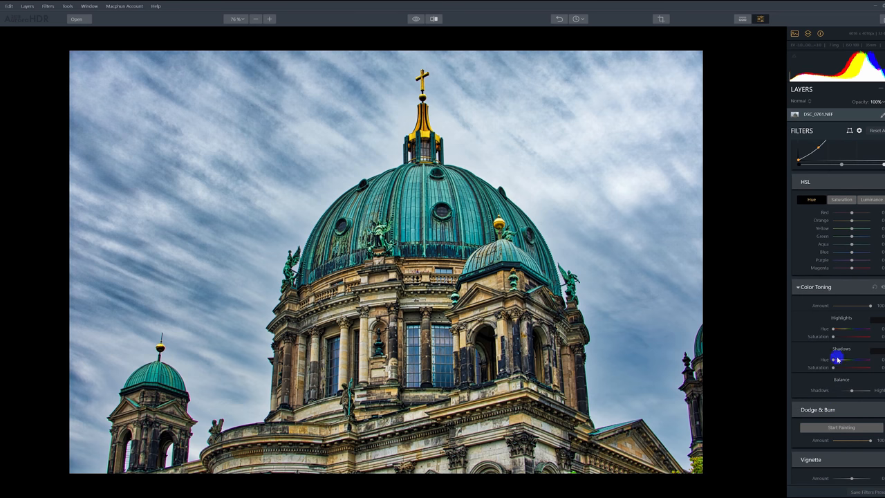
pyautogui.moveTo(866, 305); pyautogui.dragTo(869, 305)
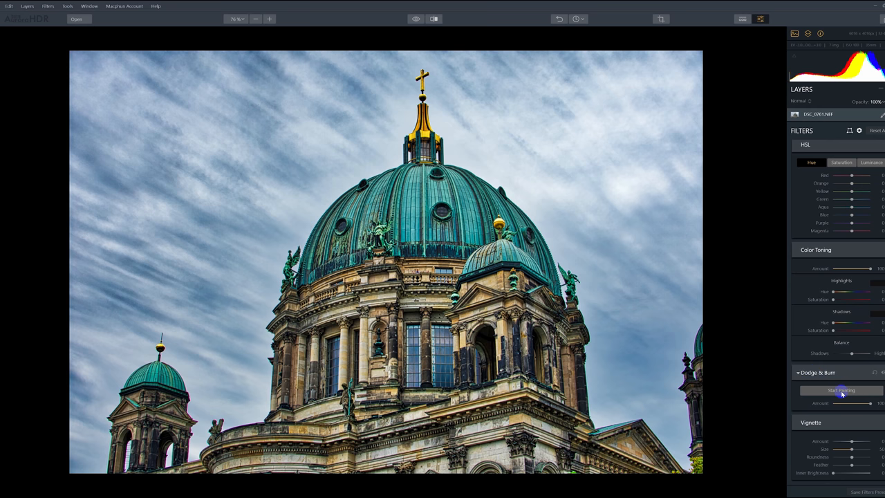
# - Start Dodge & Burn painting to lighten the cathedral's stonework
pyautogui.click(840, 390)
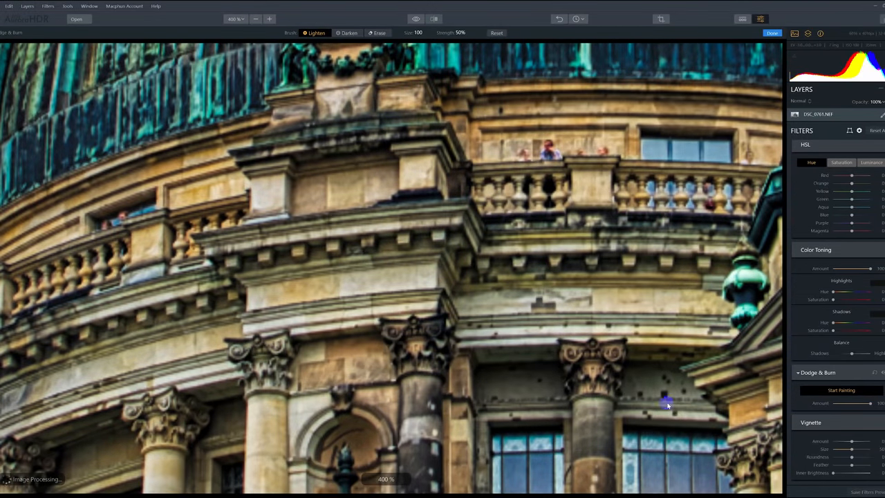
pyautogui.moveTo(615, 368)
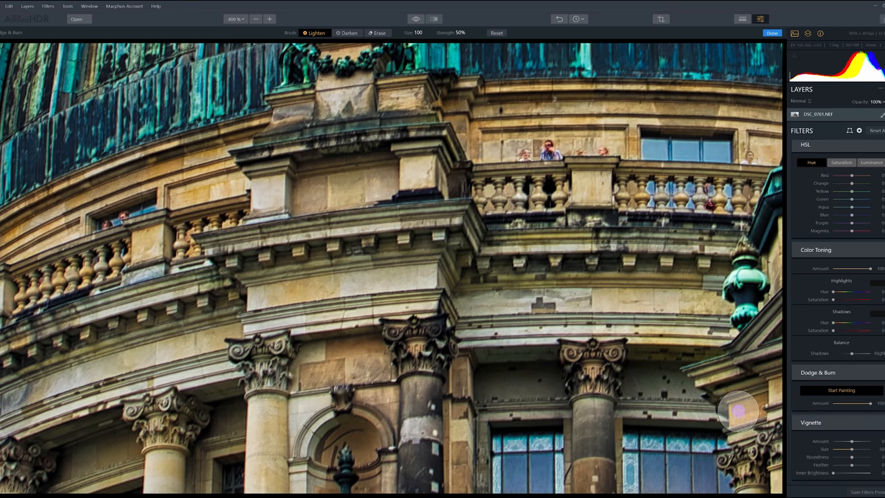
pyautogui.moveTo(646, 342)
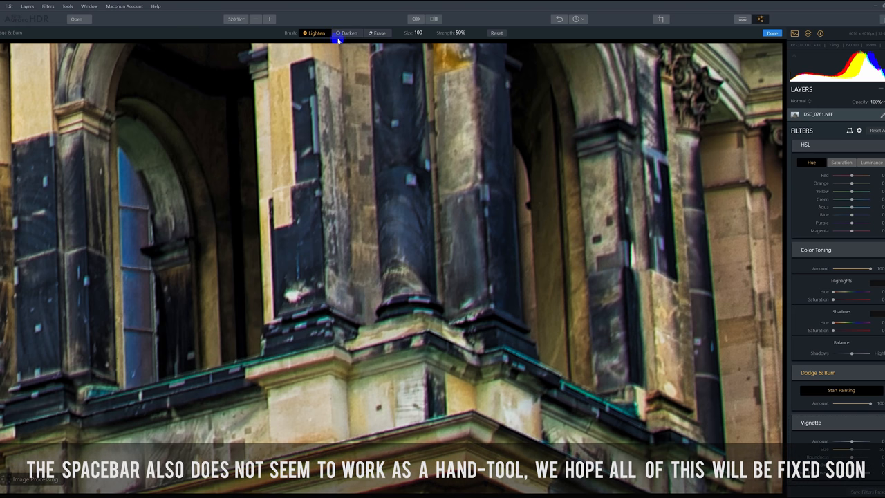
pyautogui.moveTo(358, 54)
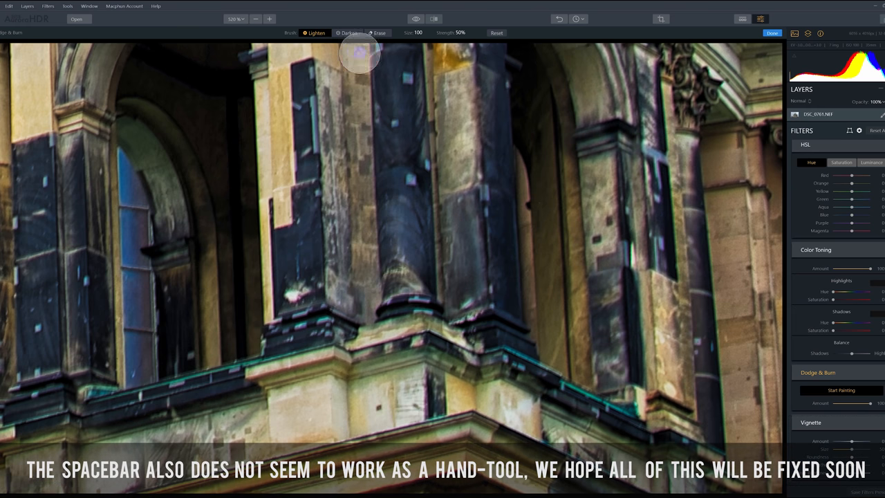
pyautogui.moveTo(398, 182)
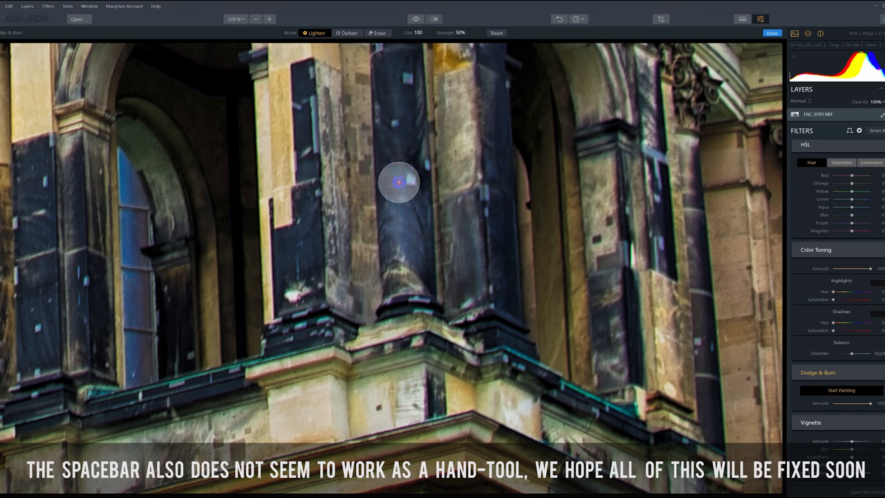
pyautogui.moveTo(393, 107)
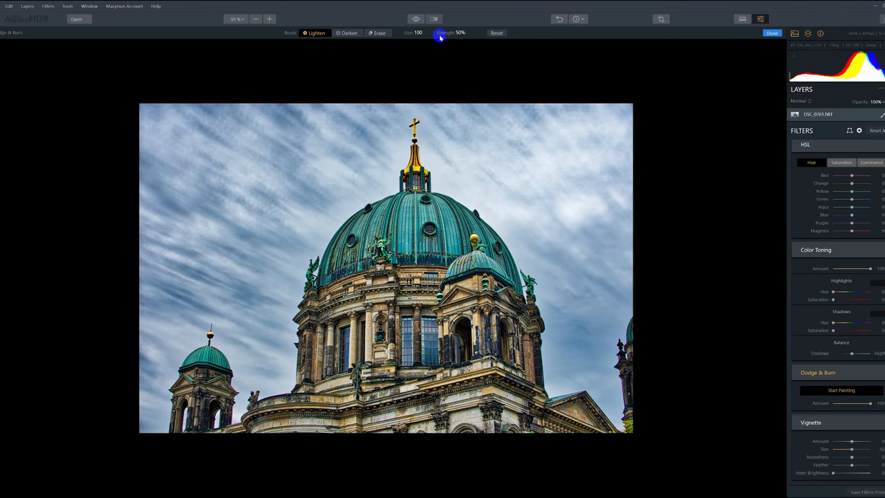
# - Finish painting and show a before/after split with the divider dragged left
pyautogui.click(772, 33)
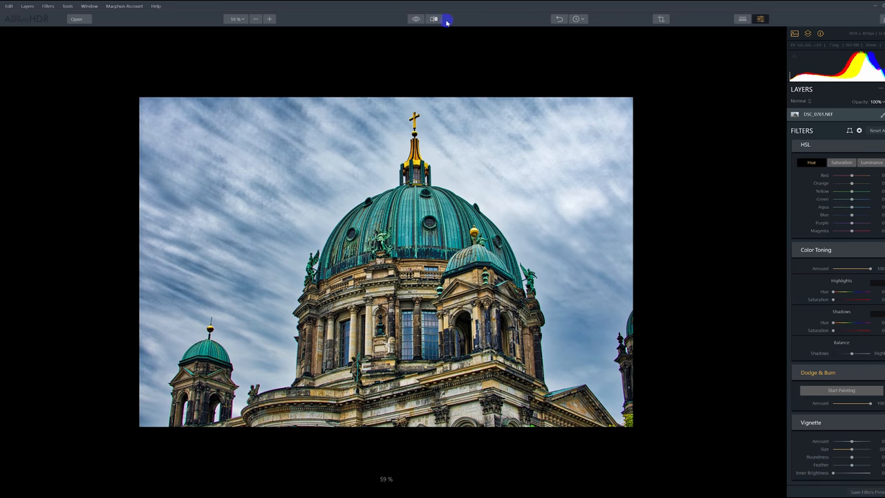
pyautogui.click(434, 19)
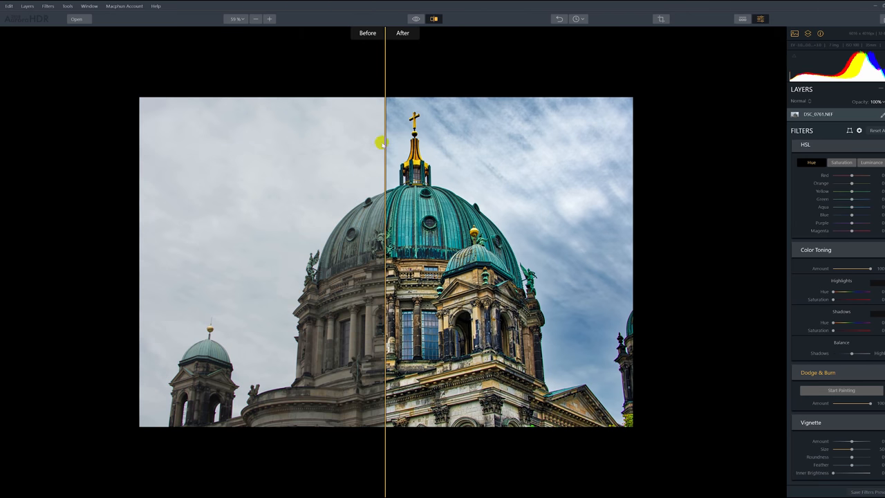
pyautogui.moveTo(382, 143); pyautogui.dragTo(286, 163)
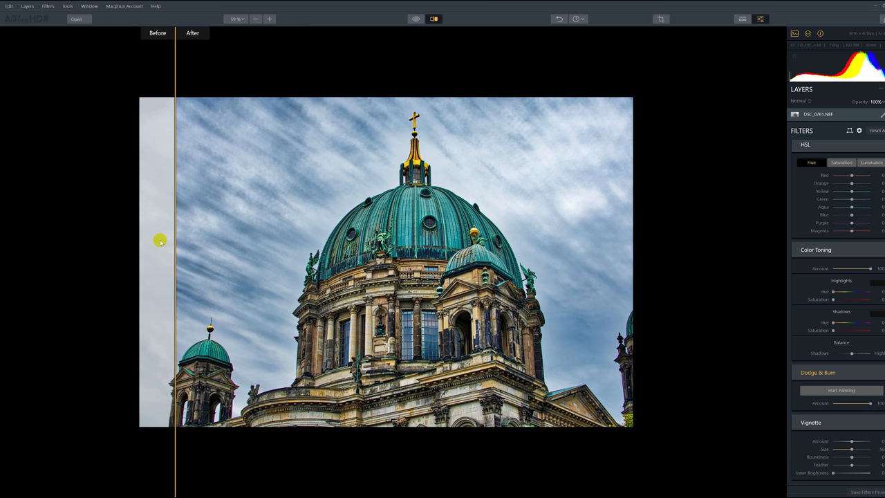
pyautogui.moveTo(881, 128)
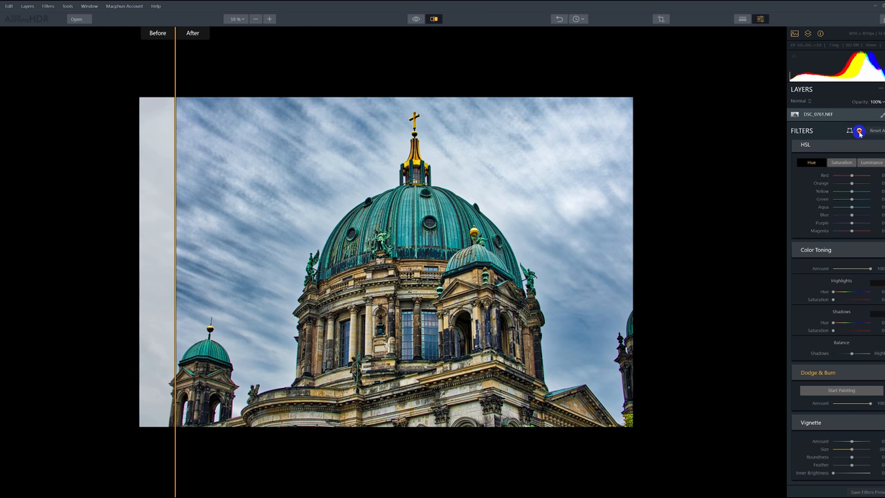
pyautogui.click(849, 131)
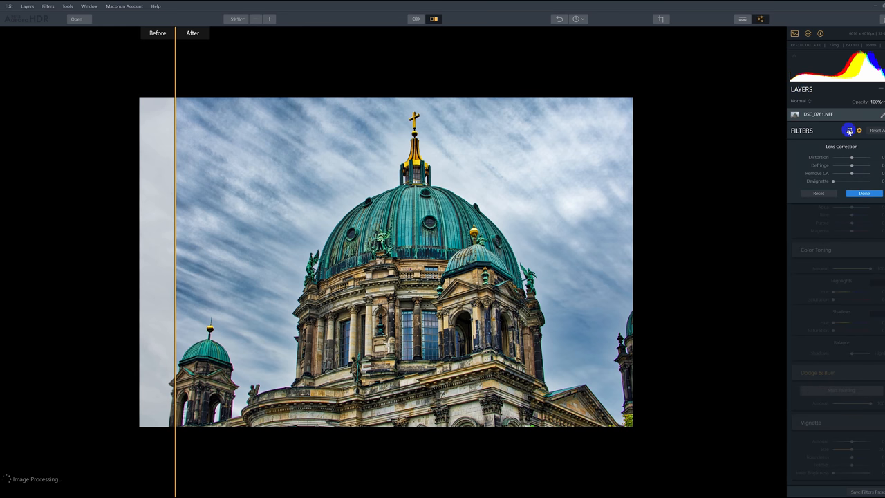
pyautogui.click(858, 131)
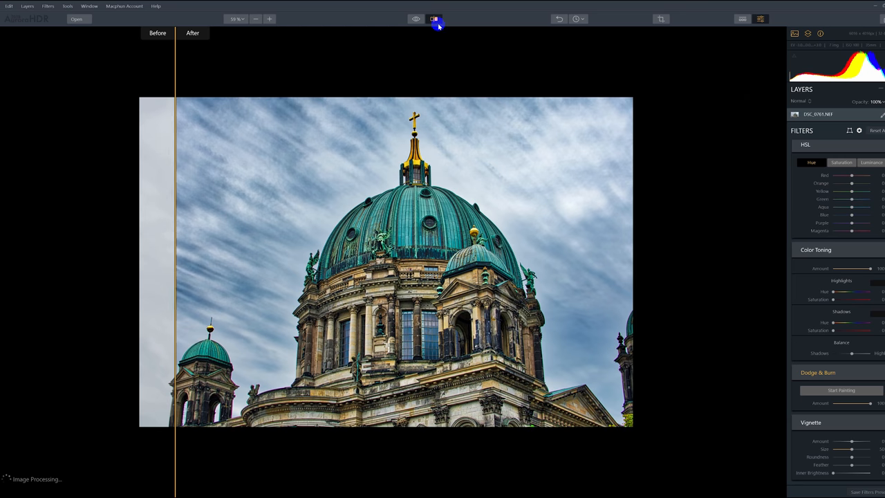
# - Turn off the before/after comparison view
pyautogui.click(434, 19)
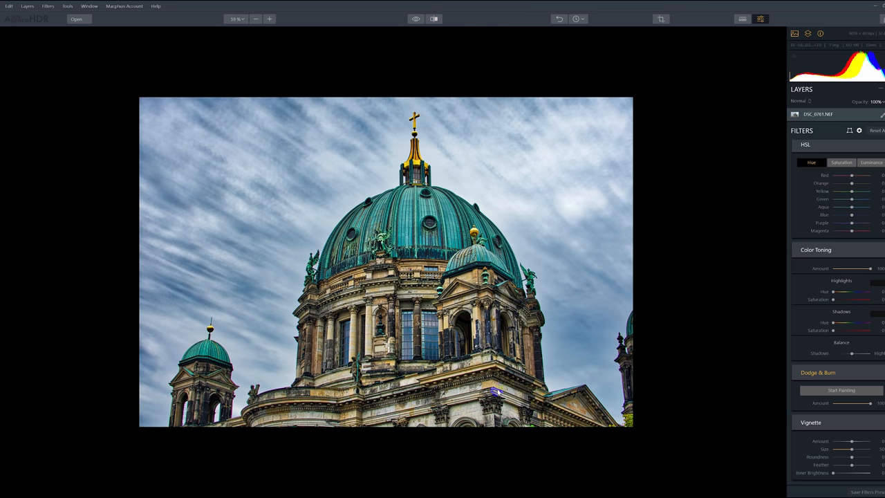
pyautogui.moveTo(681, 316)
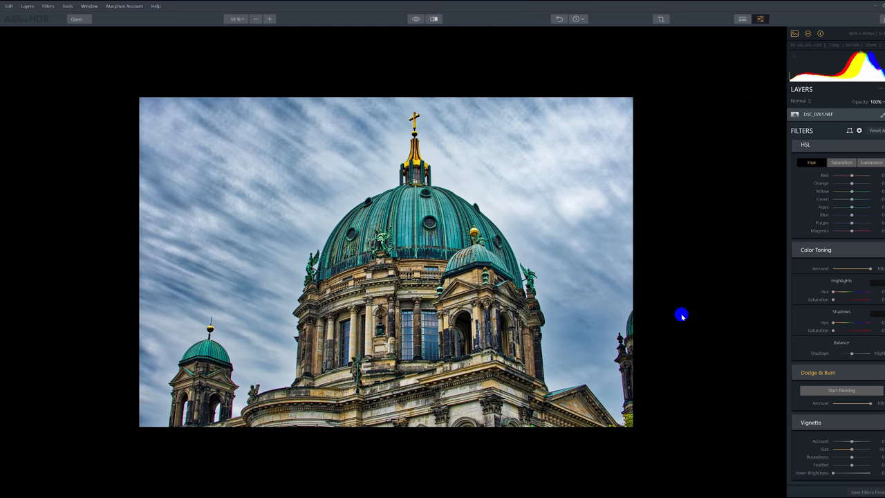
pyautogui.moveTo(646, 324)
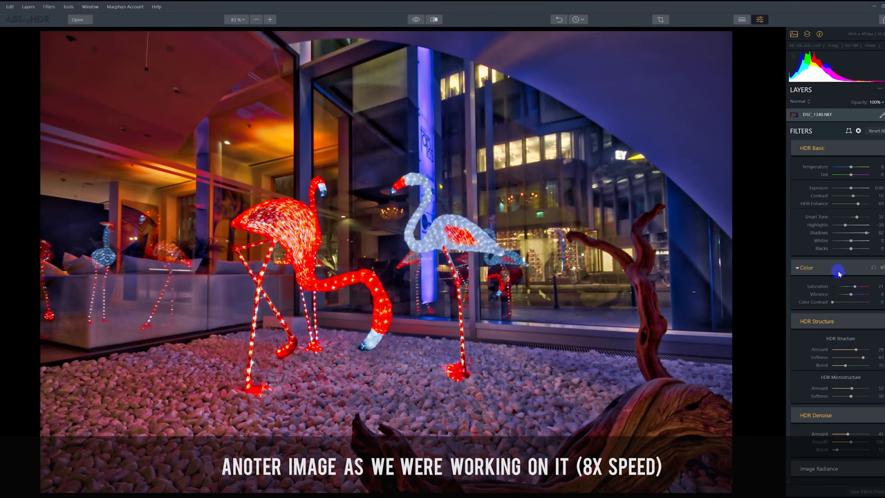
# - Scroll down through the Filters panel
pyautogui.scroll(-3)
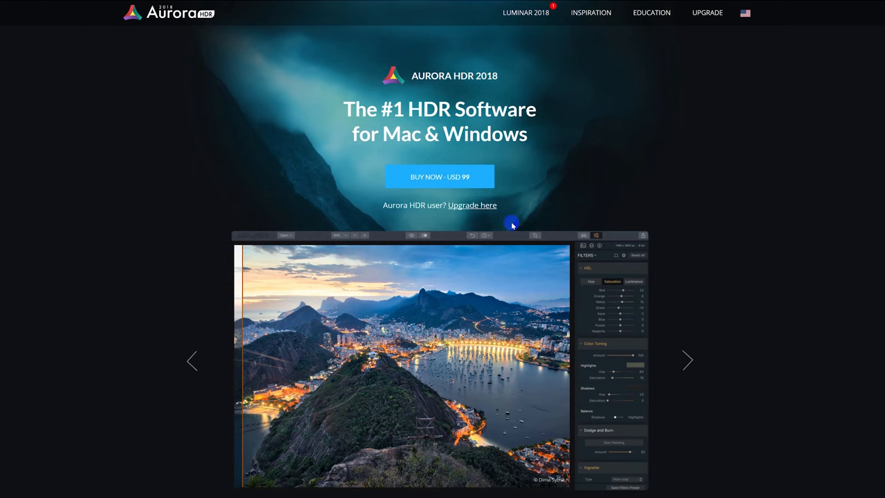
pyautogui.moveTo(396, 223)
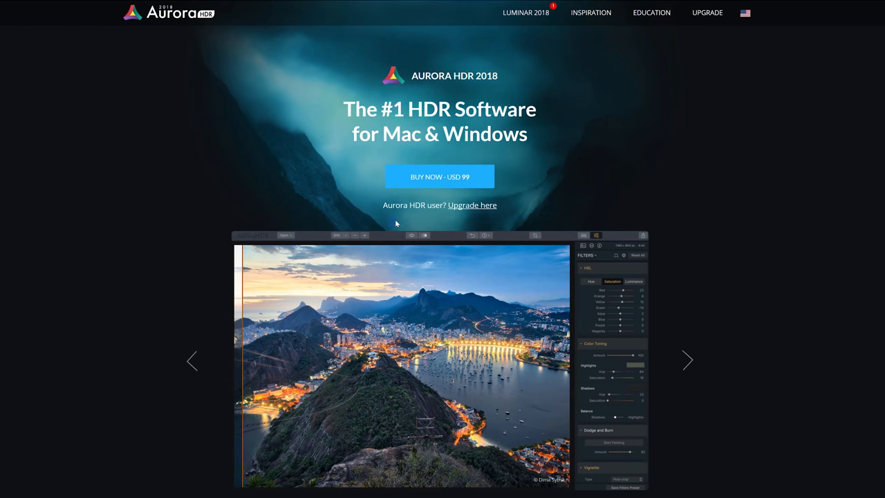
pyautogui.moveTo(347, 188)
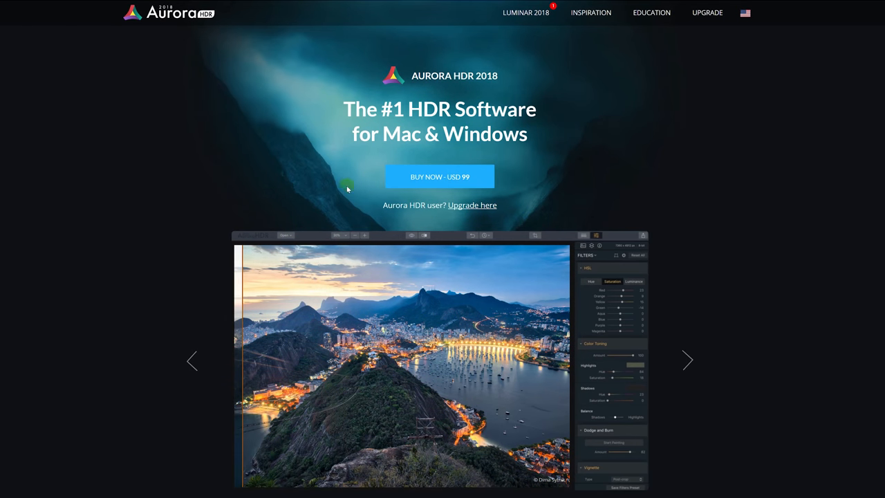
pyautogui.moveTo(367, 215)
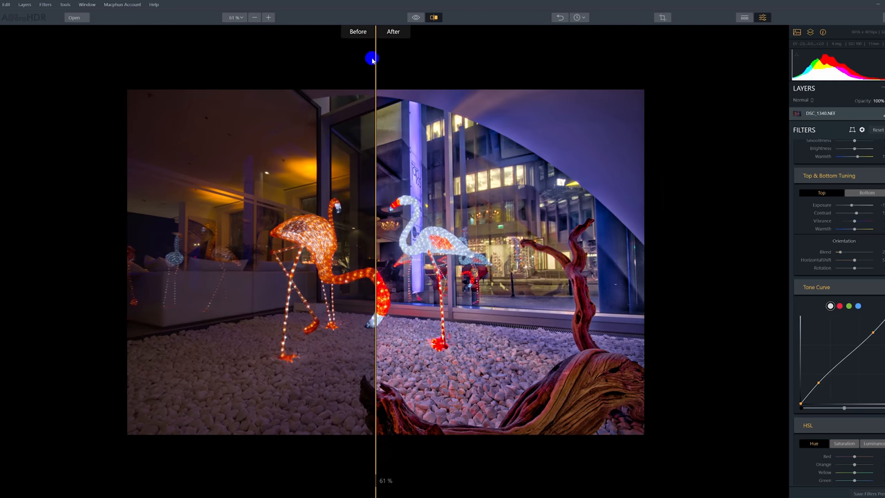
# - Slide the Before/After divider across the flamingo and Porsche photos, then preview the car's unedited original
pyautogui.moveTo(375, 58); pyautogui.dragTo(558, 59)
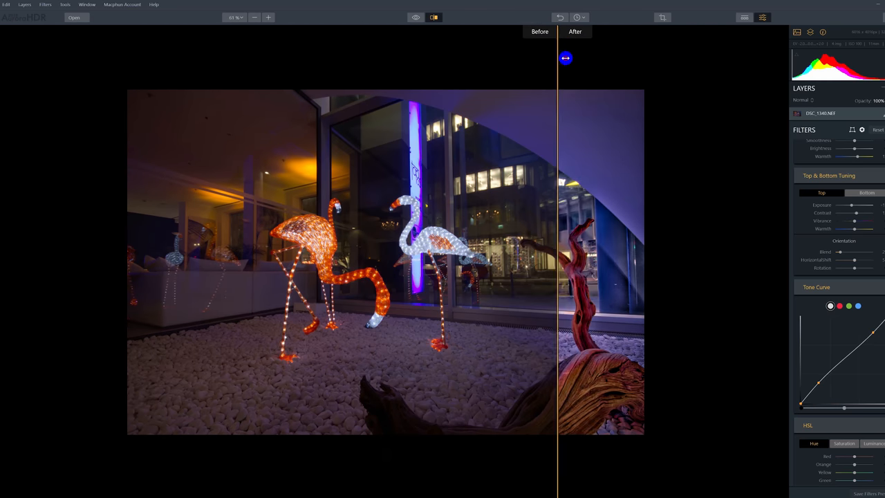
pyautogui.moveTo(565, 58); pyautogui.dragTo(392, 67)
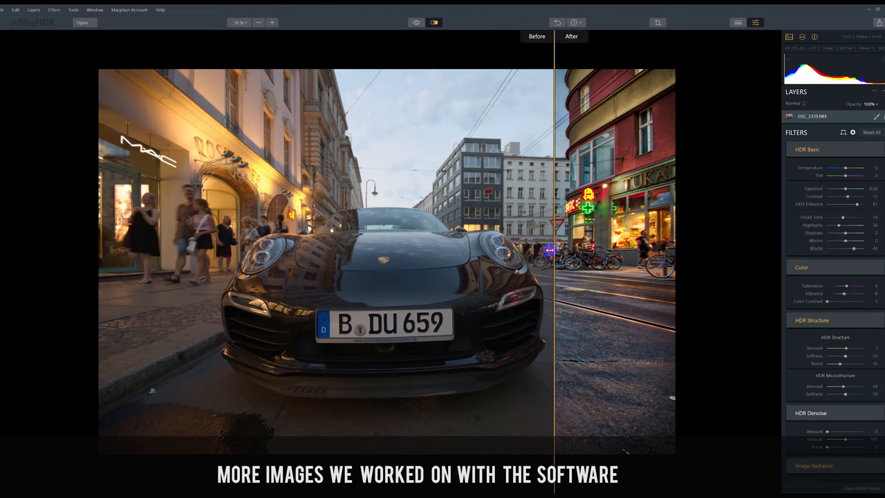
pyautogui.moveTo(553, 249); pyautogui.dragTo(135, 271)
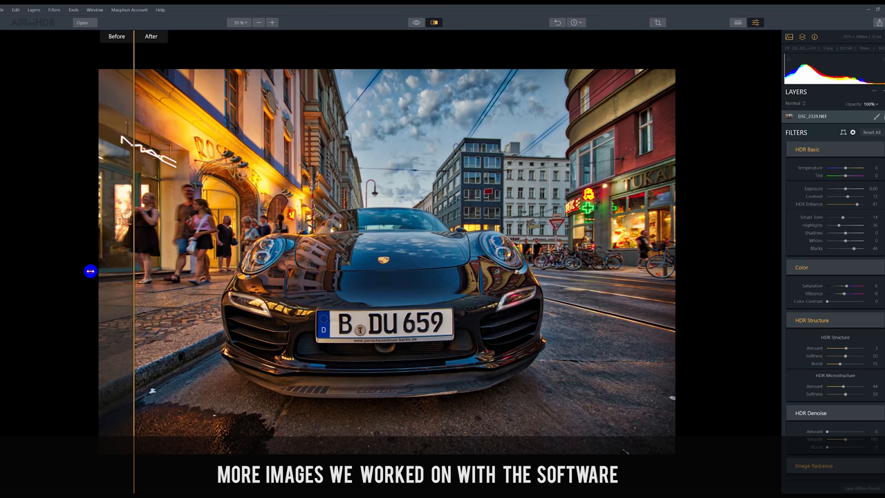
pyautogui.moveTo(134, 271); pyautogui.dragTo(390, 271)
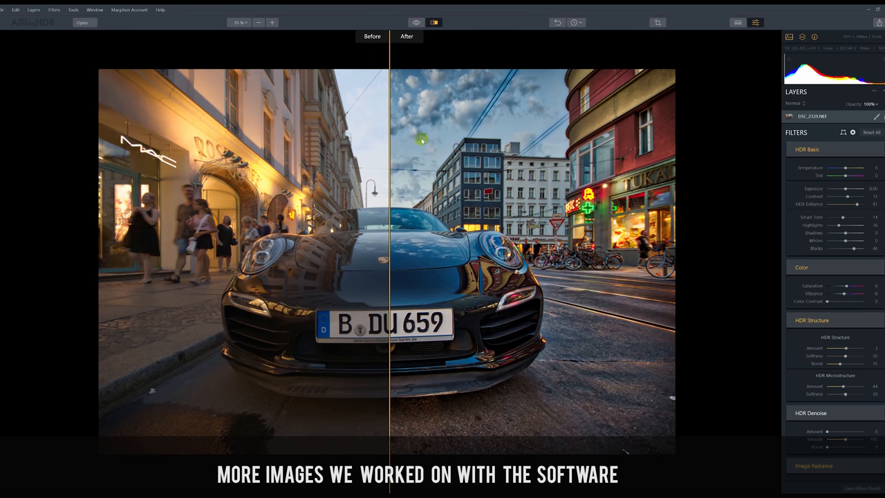
pyautogui.click(418, 22)
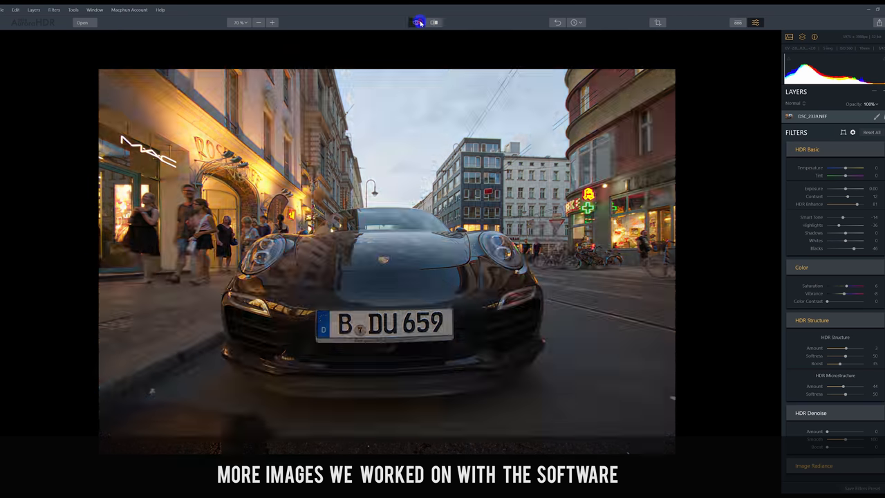